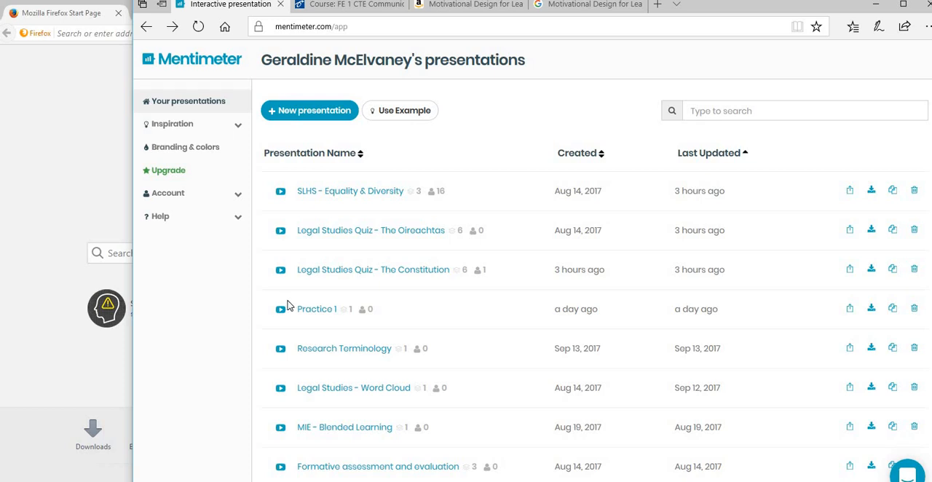
mouse_move(303, 44)
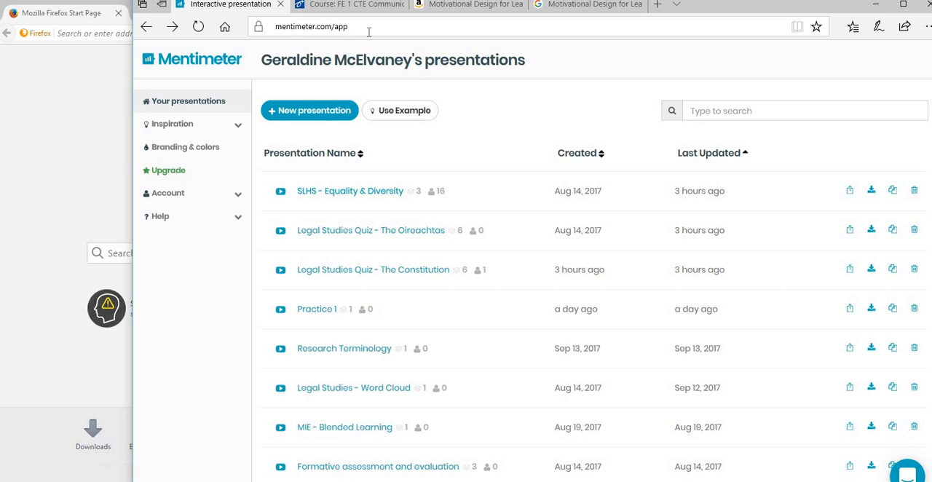
mouse_move(505, 183)
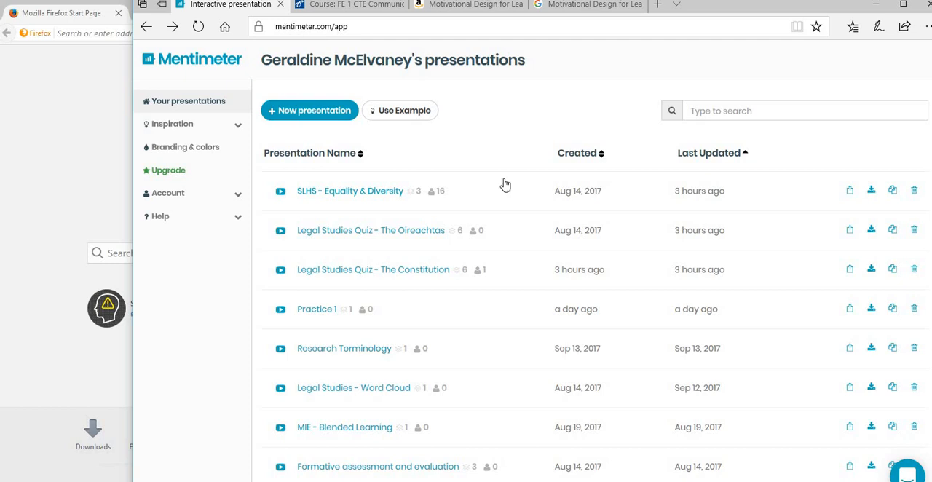
mouse_move(378, 85)
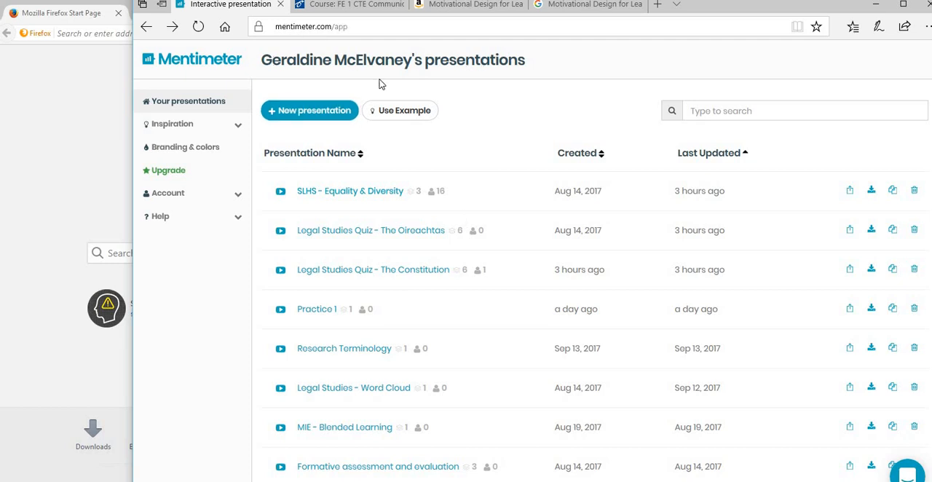
mouse_move(431, 417)
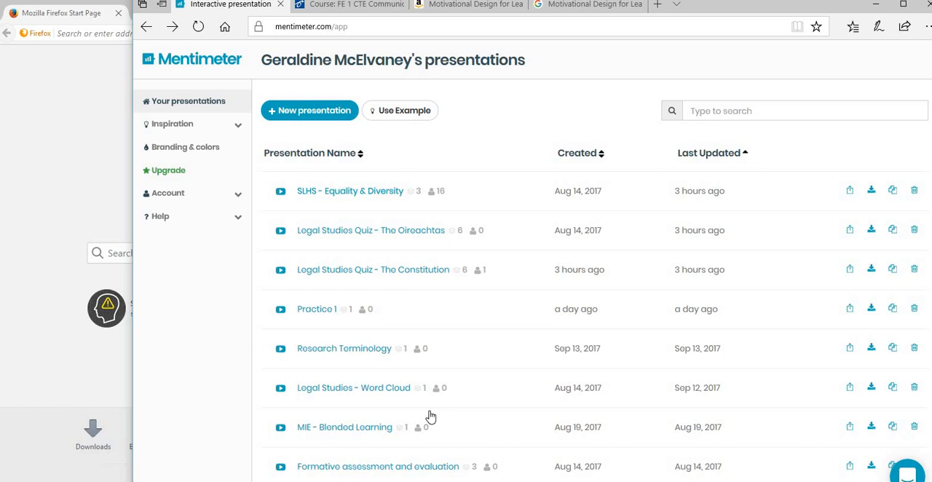
mouse_move(334, 246)
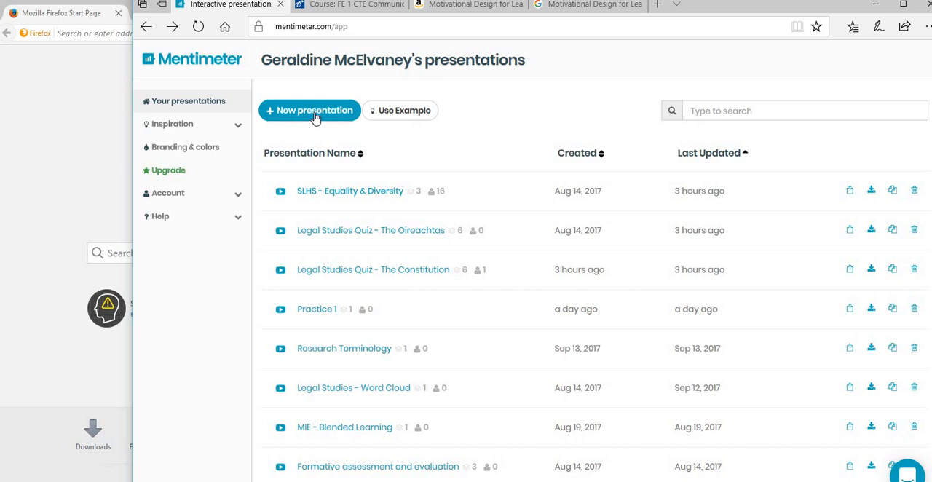
- Create a new presentation named 'MIE - Word Cloud'
left_click(309, 111)
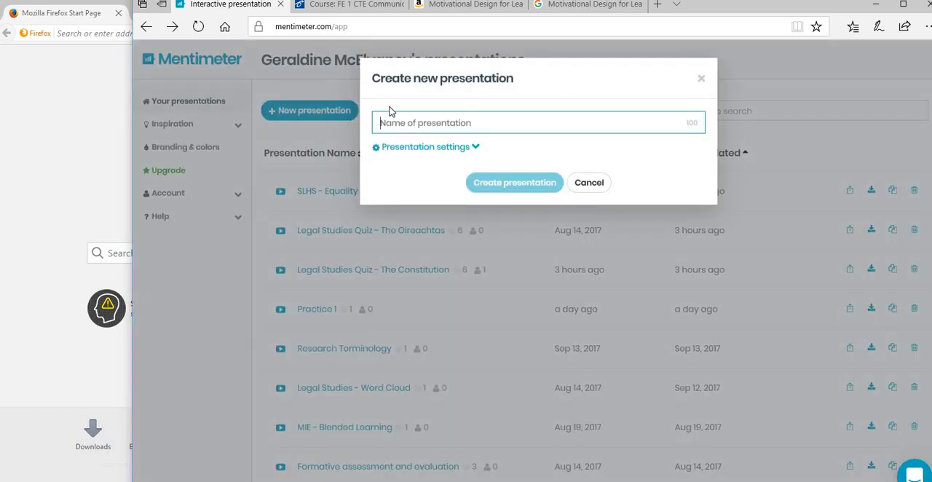
type("MIE")
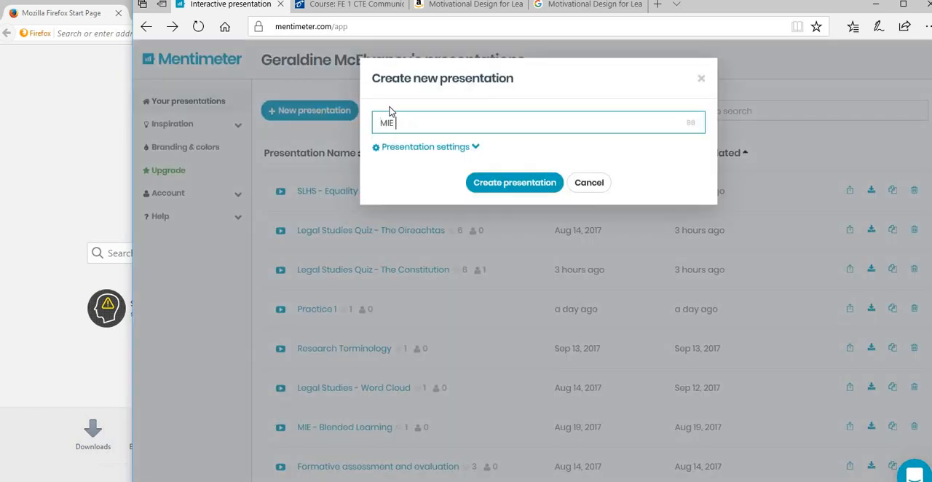
type("-")
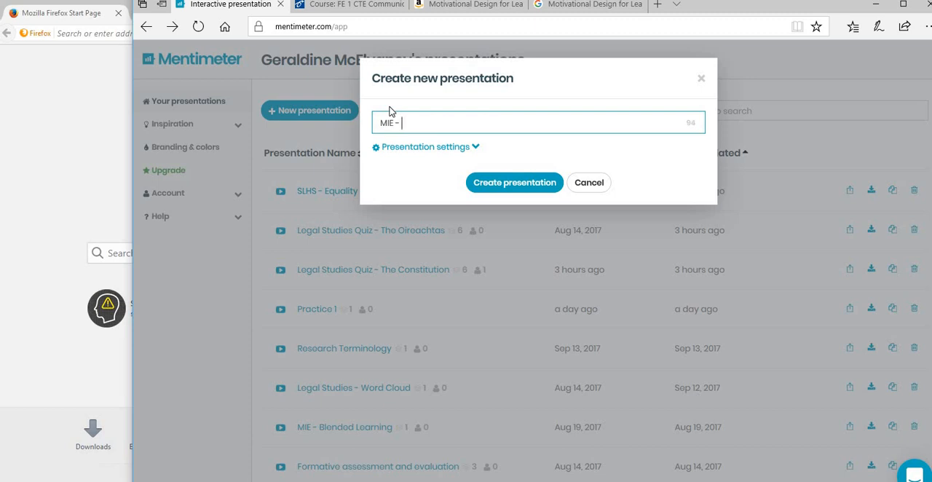
type("Word C")
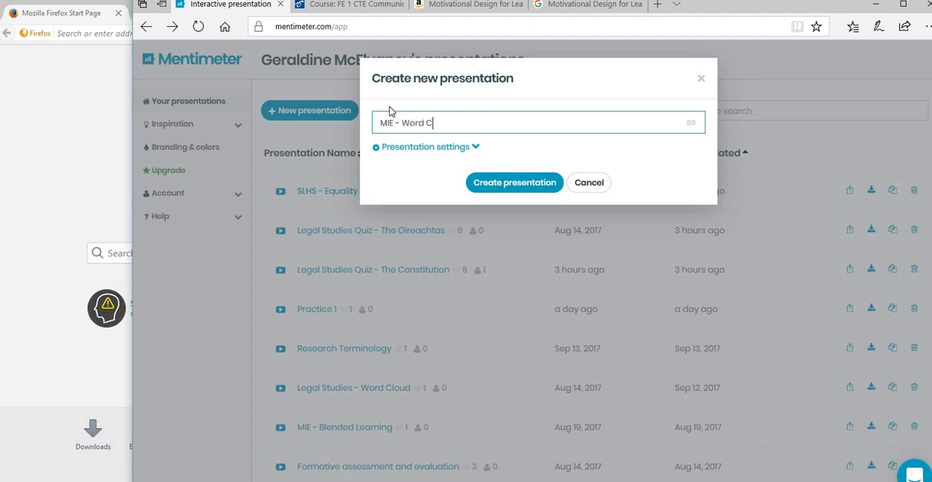
type("loud")
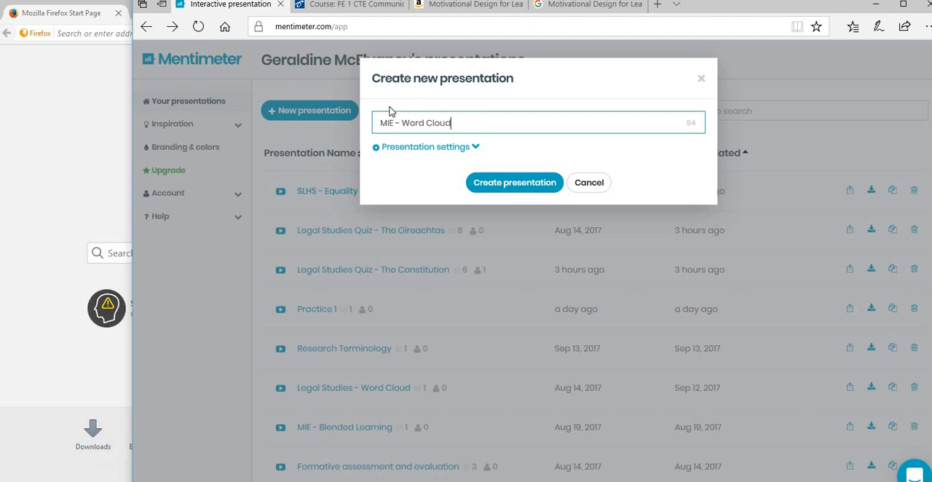
mouse_move(391, 109)
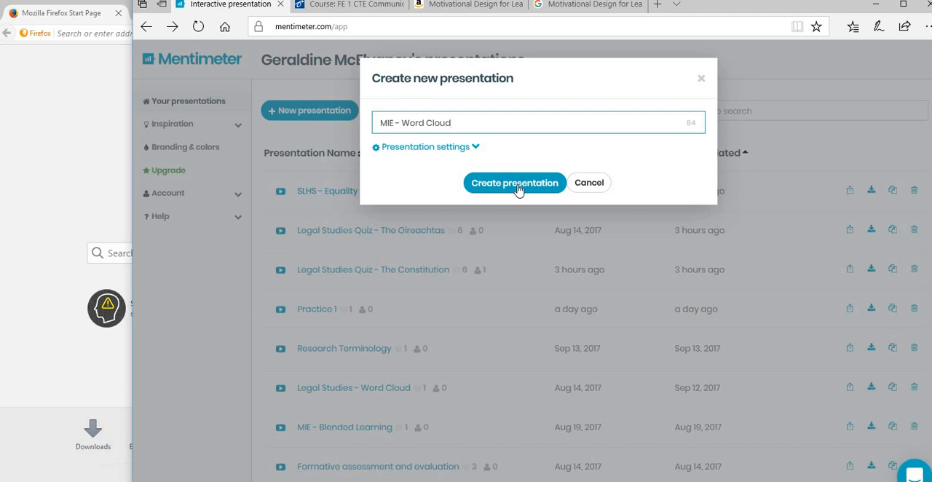
left_click(514, 184)
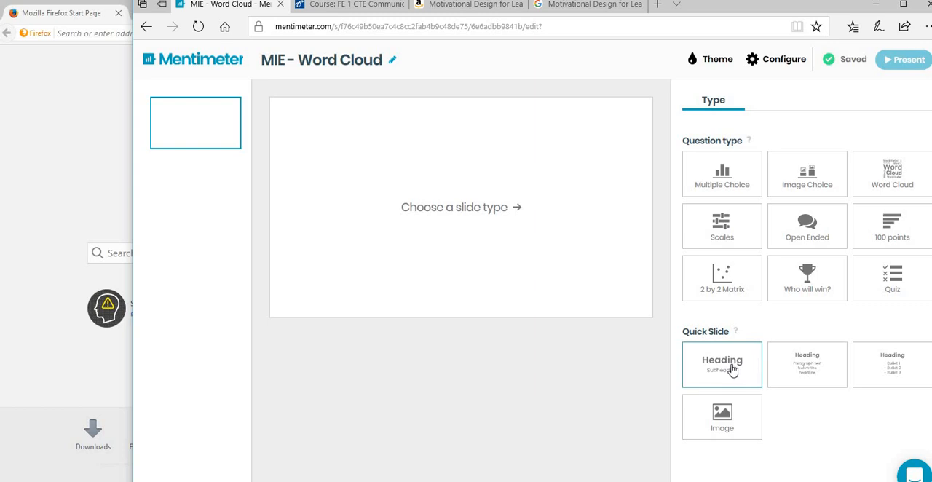
- Make slide 1 a Heading slide titled 'Marino' with subheading 'Word Cloud for CTE Module'
left_click(722, 364)
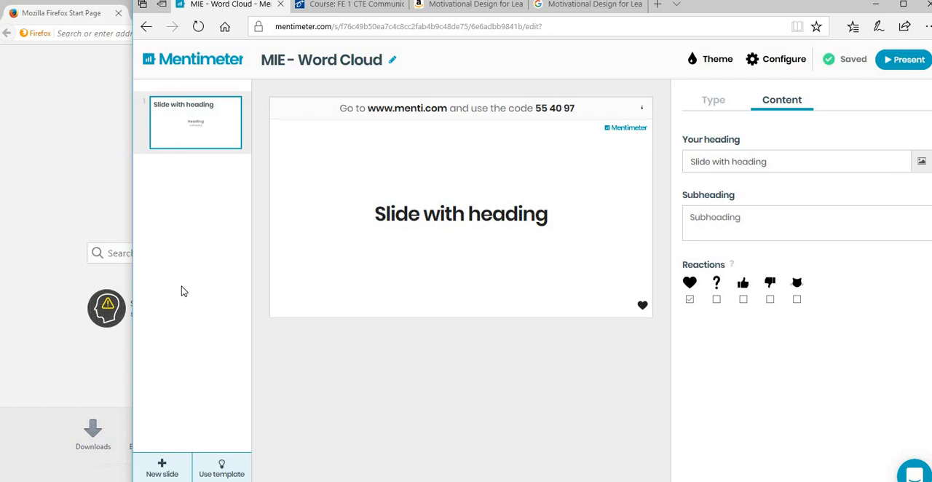
mouse_move(570, 271)
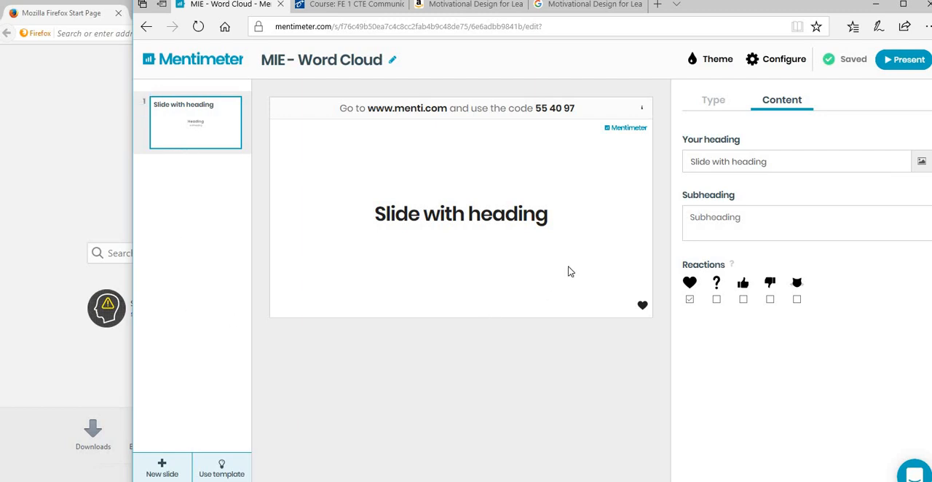
mouse_move(568, 113)
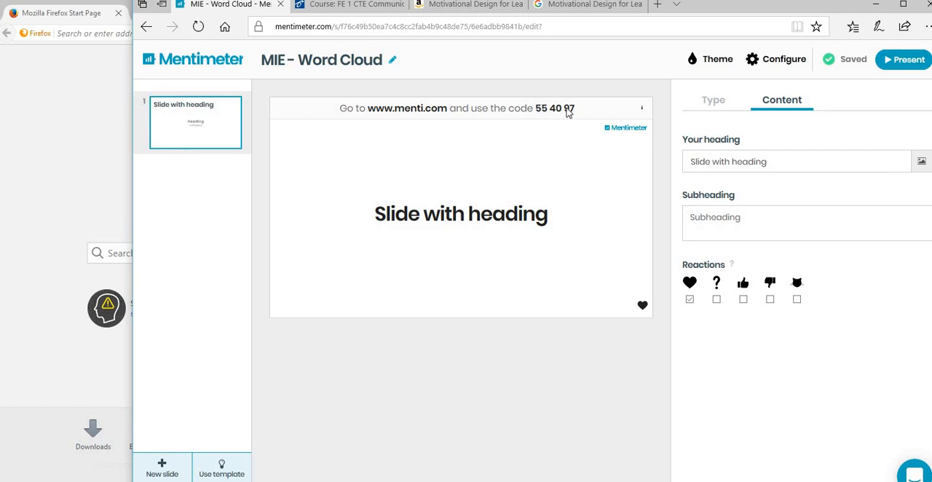
mouse_move(557, 136)
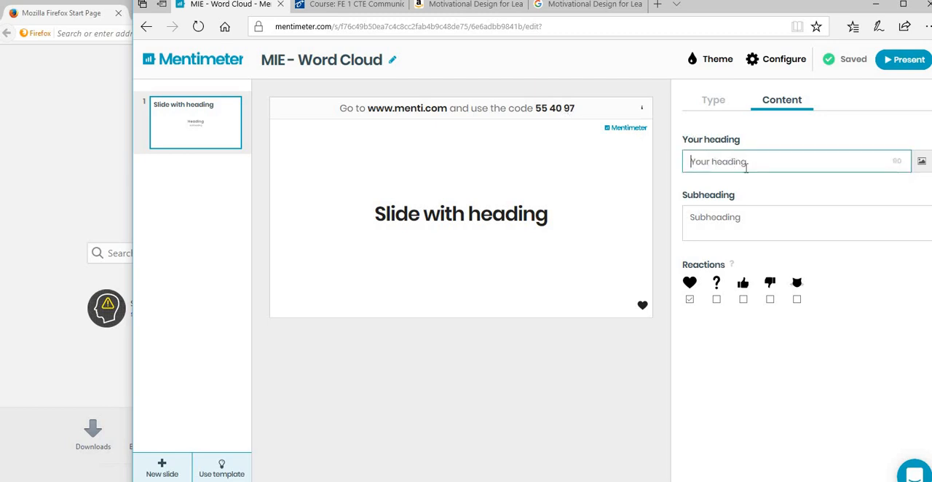
type("Marino")
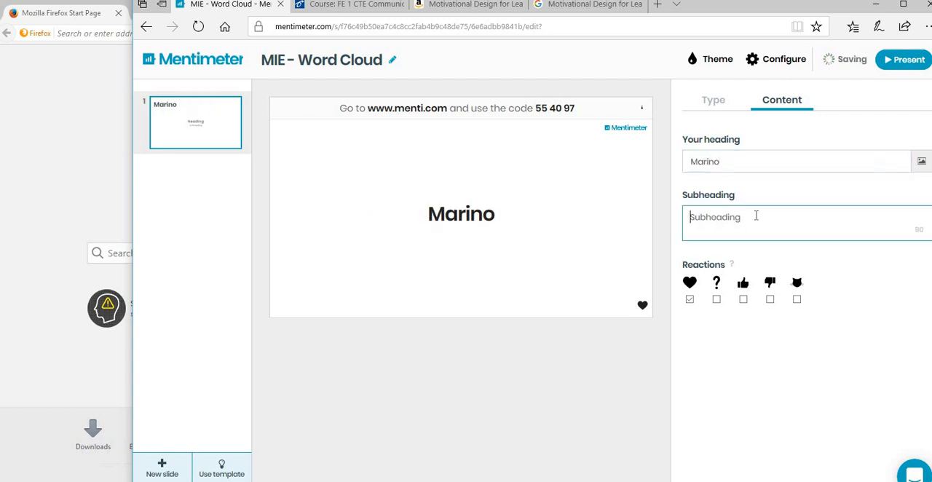
type("Word Cloud for CTE Modu")
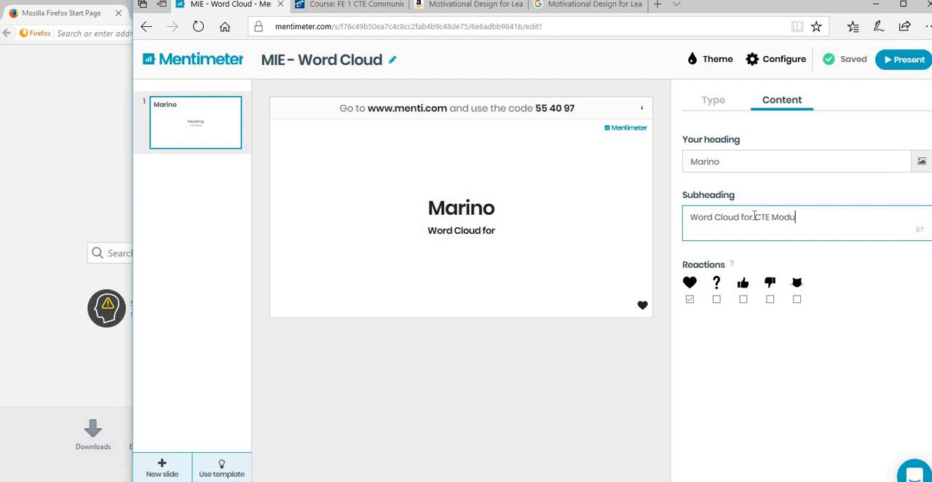
type("le")
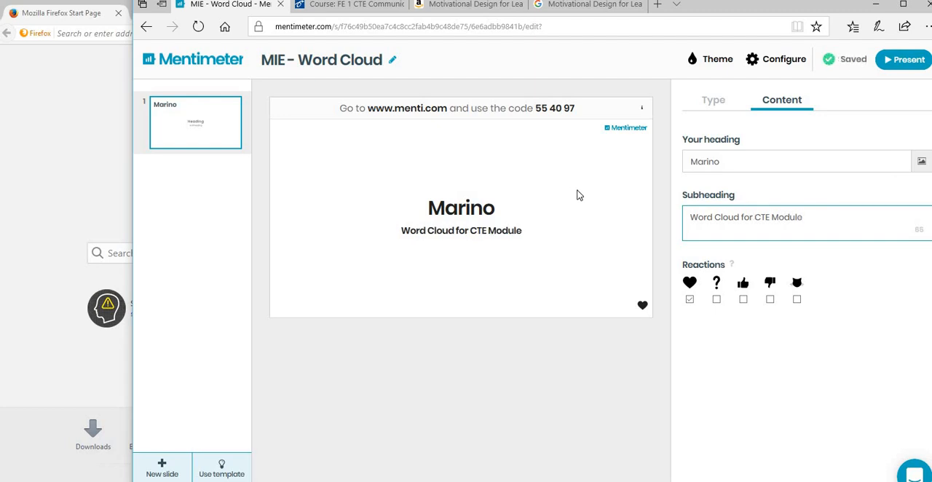
mouse_move(184, 168)
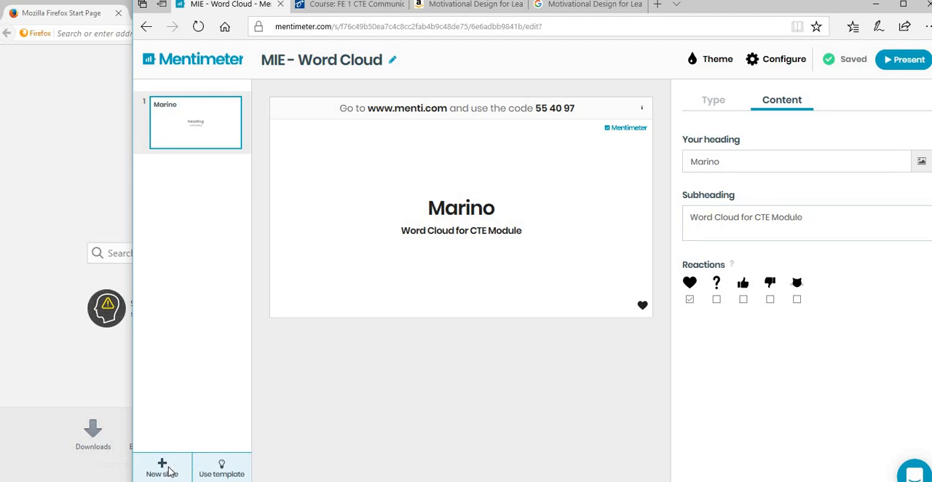
- Add a second Word Cloud slide asking 'Blended Learning - what is it?'
left_click(162, 467)
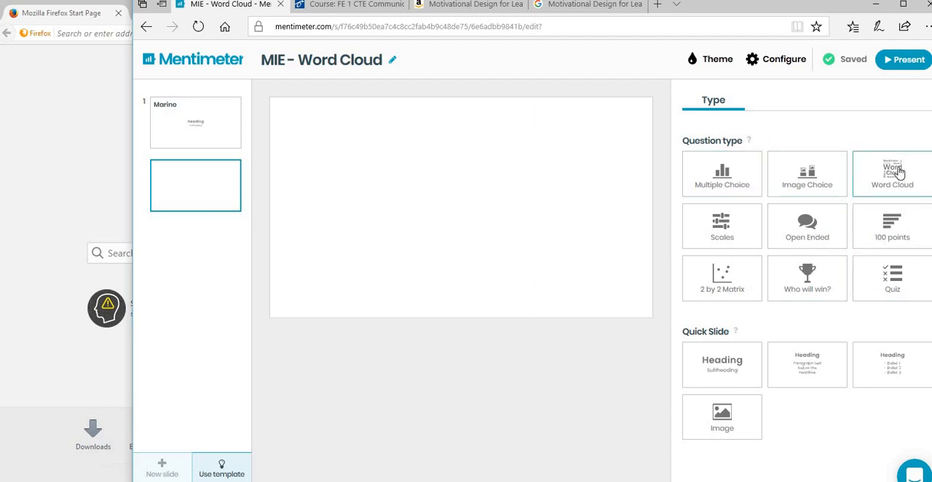
left_click(891, 173)
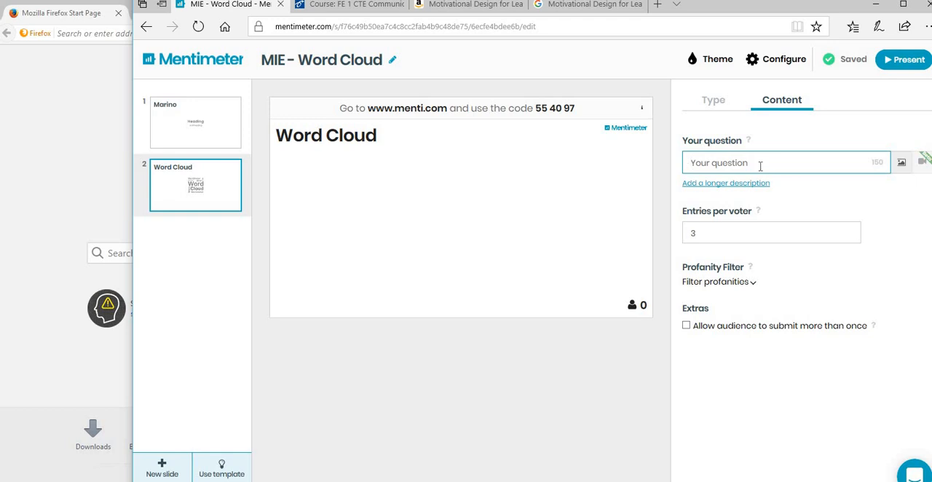
type("Blended Learning - what")
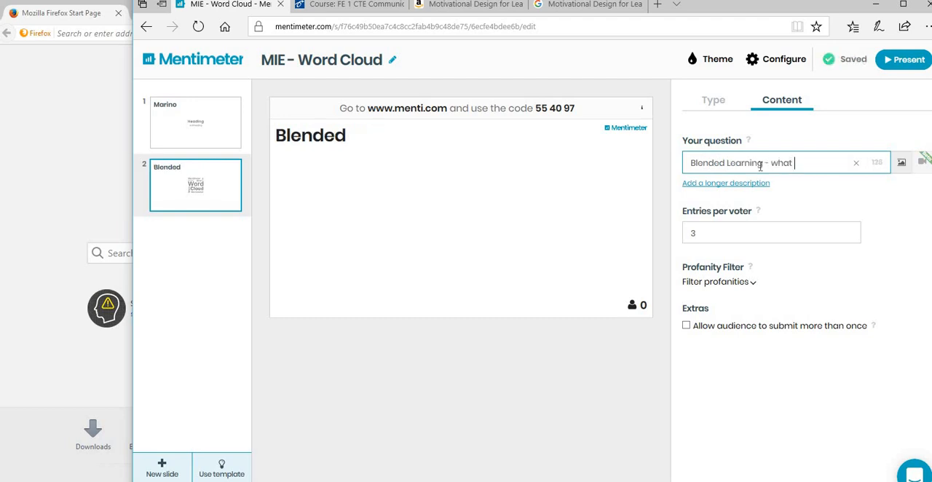
type("is it")
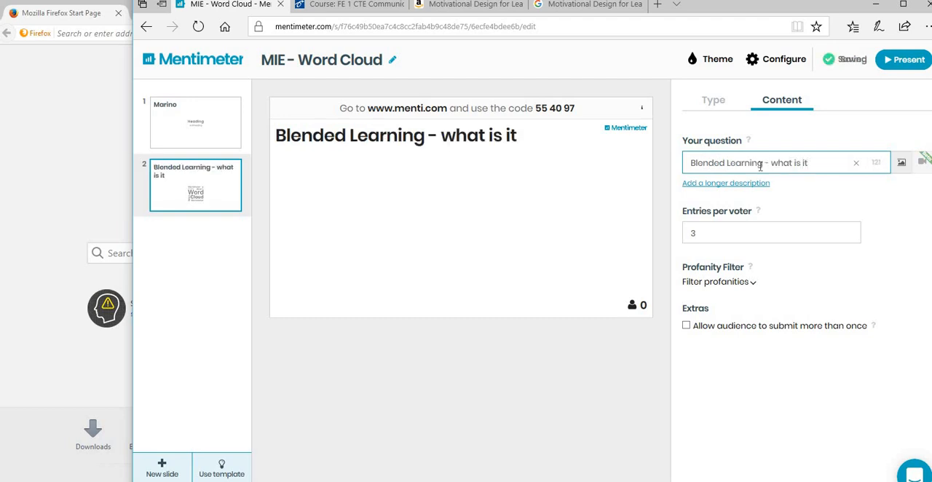
type("?")
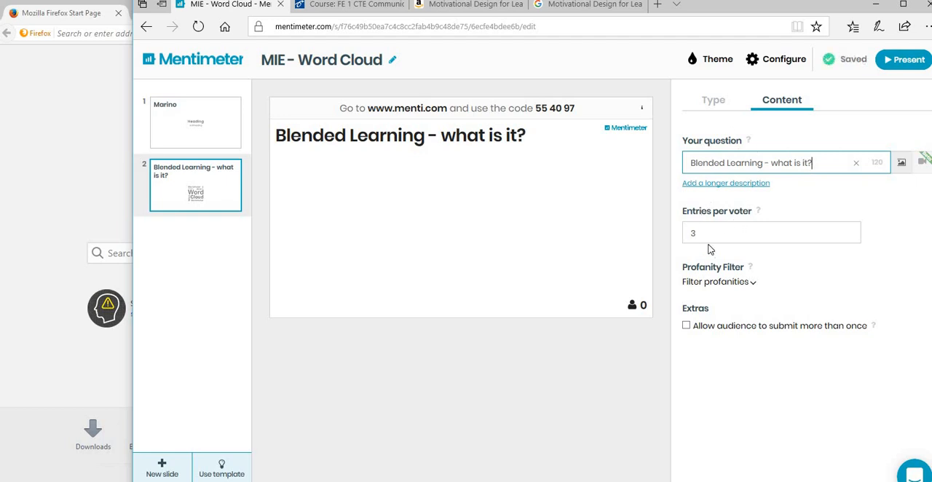
mouse_move(702, 234)
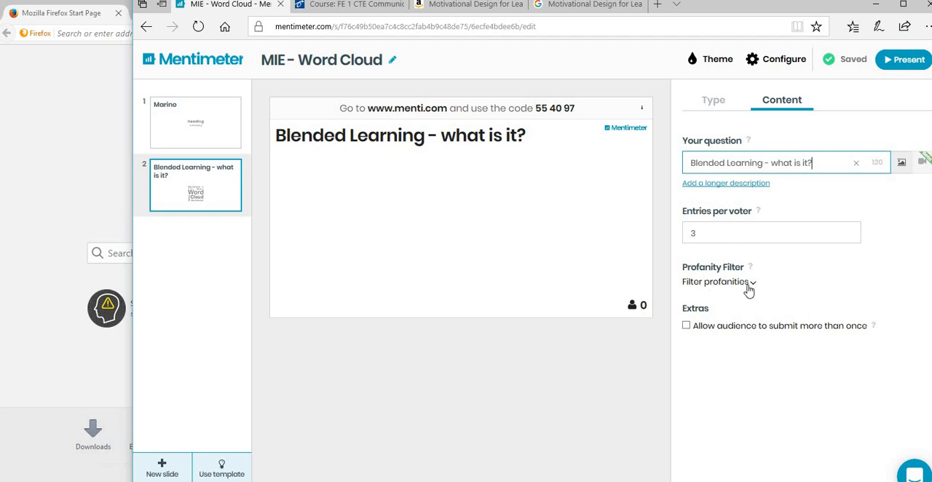
left_click(717, 282)
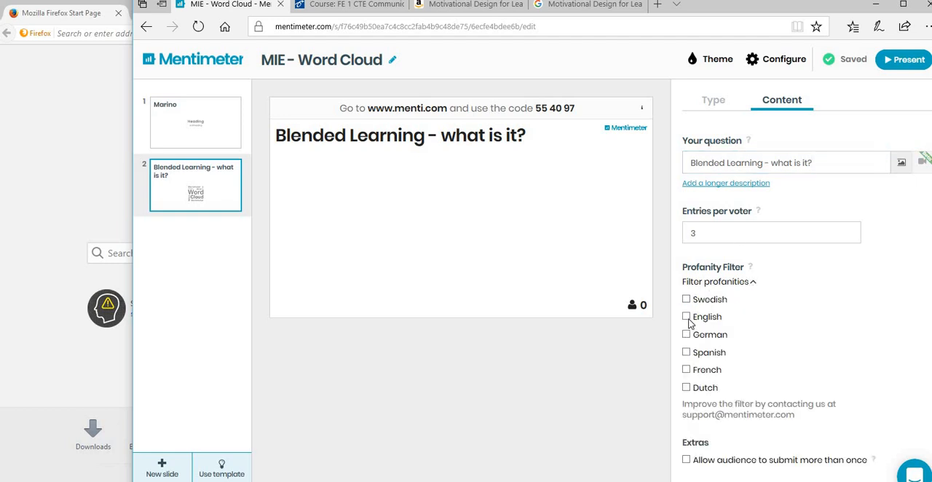
left_click(686, 316)
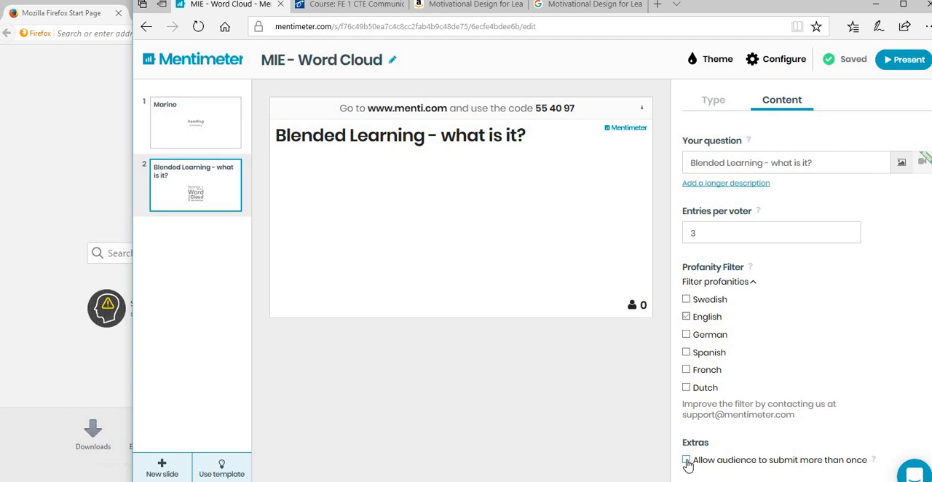
left_click(685, 461)
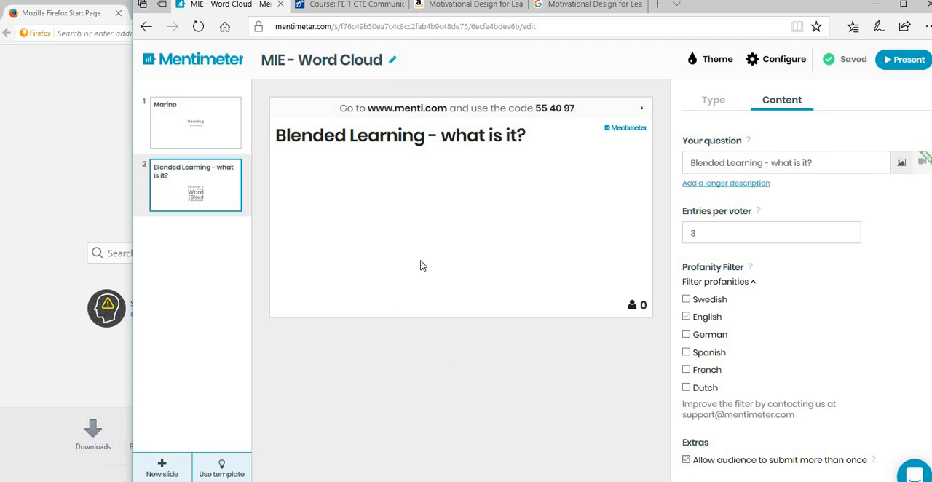
mouse_move(405, 249)
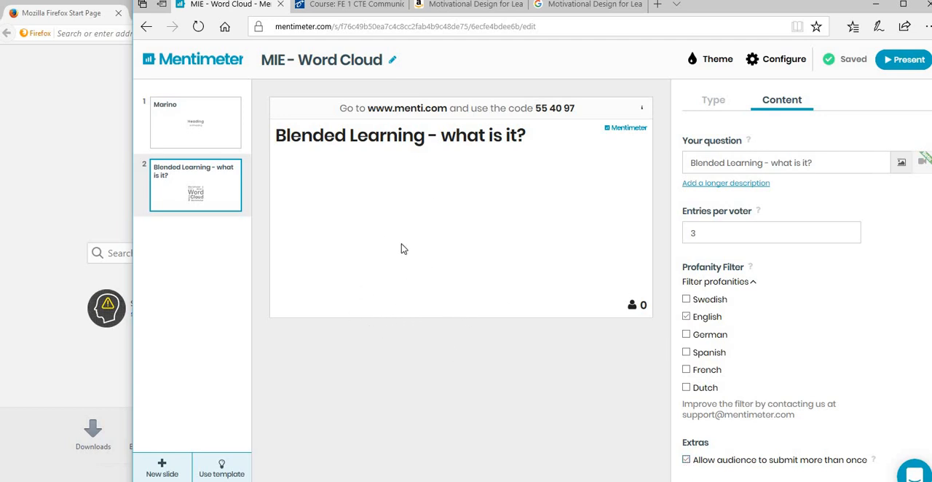
mouse_move(151, 479)
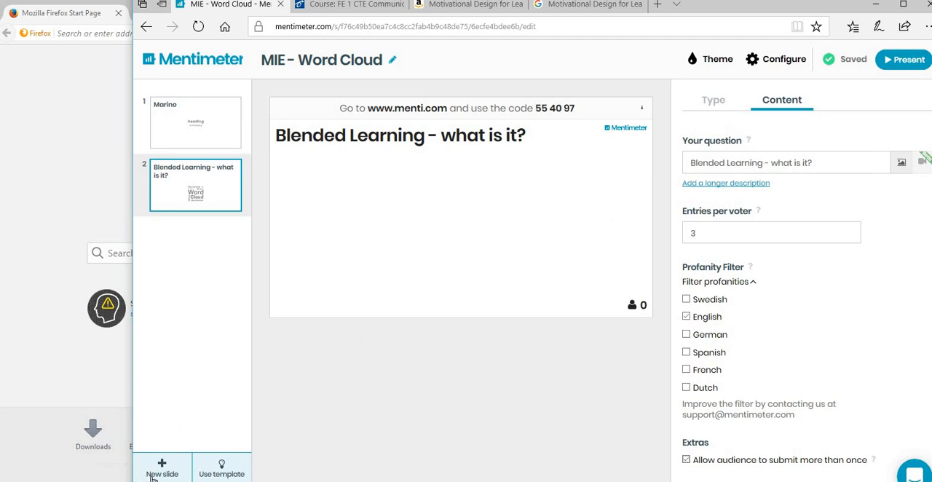
mouse_move(516, 254)
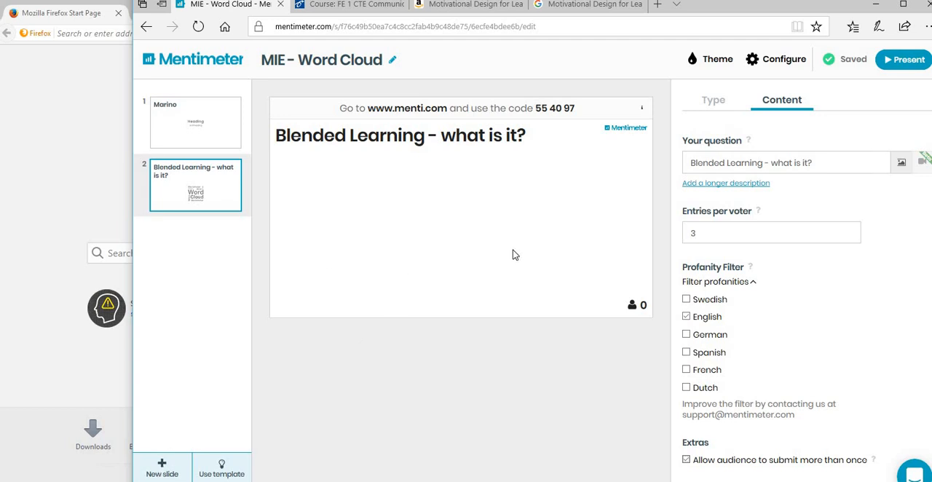
mouse_move(906, 60)
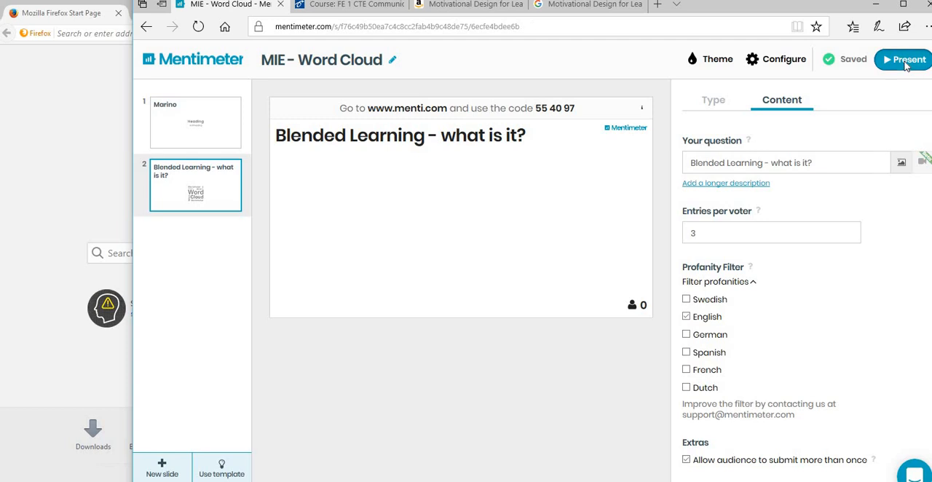
- Start presenting the Blended Learning word cloud slide live
left_click(903, 59)
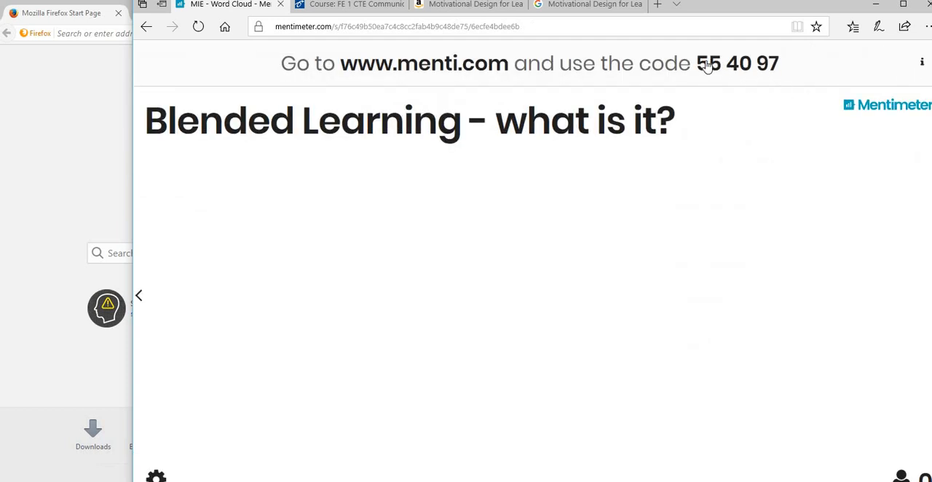
mouse_move(734, 284)
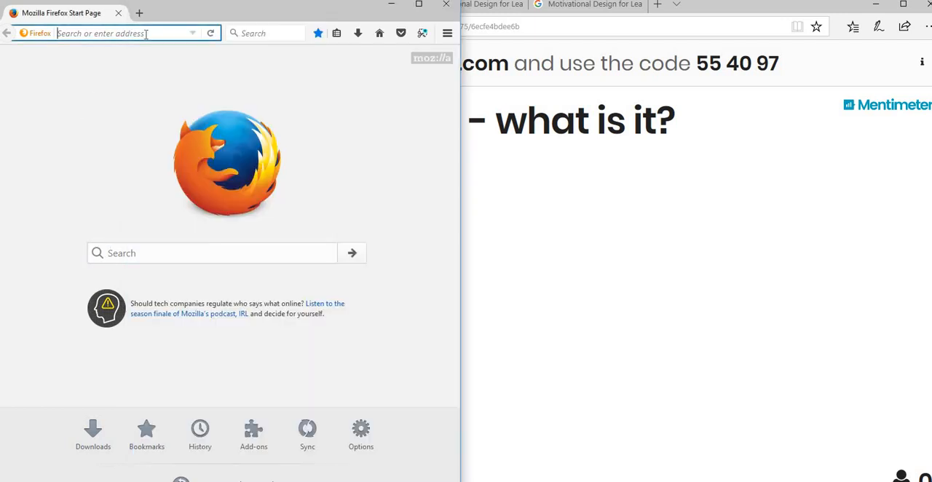
- In Firefox, join the presentation at menti.com with code 554097
type("menti.com")
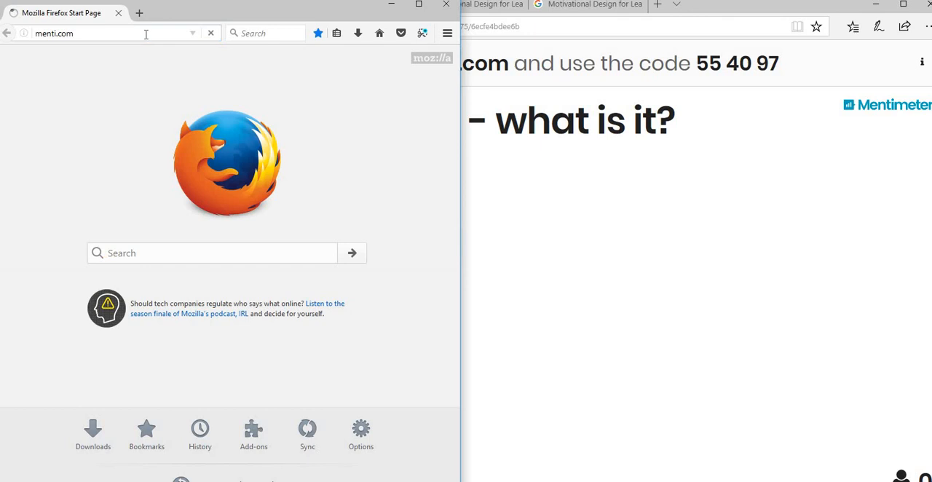
key("Return")
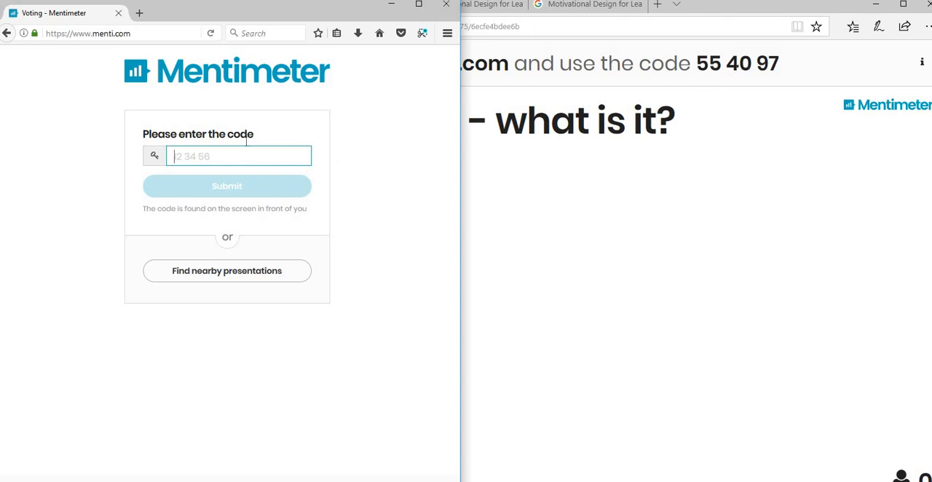
type("554")
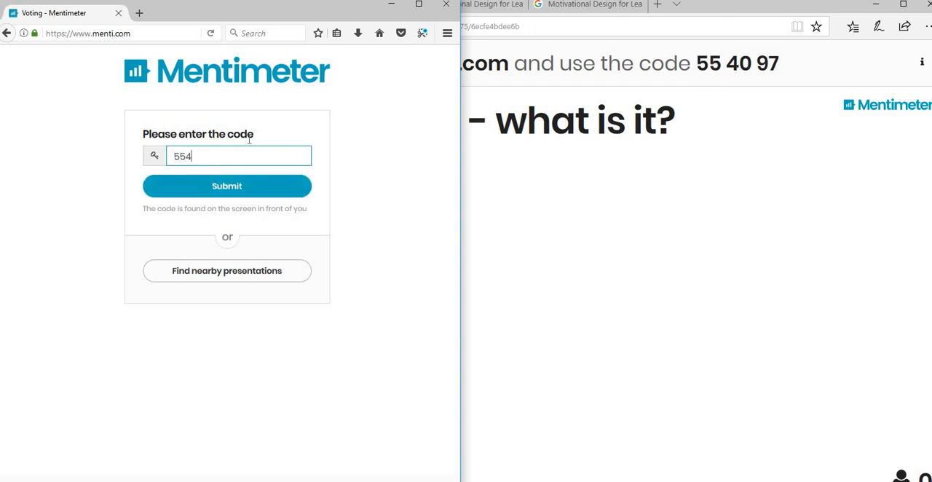
type("097")
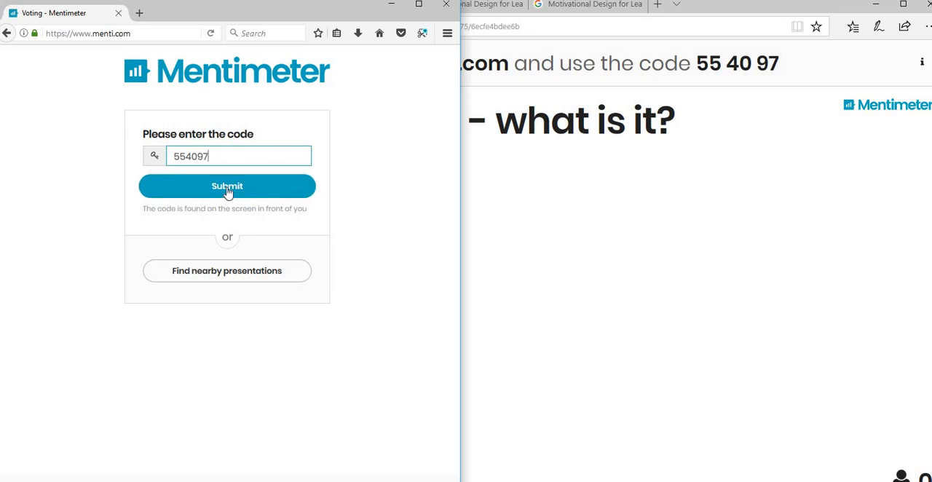
left_click(227, 187)
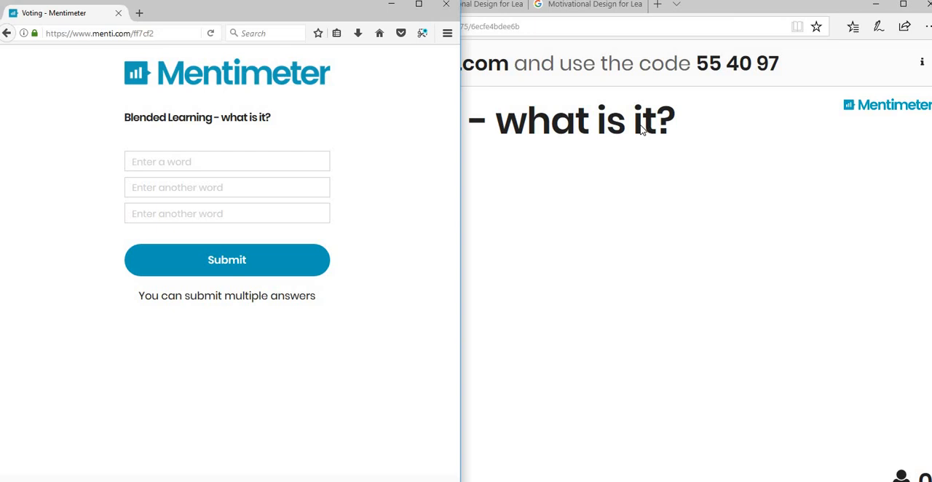
- Submit a first round of three answer words to the word cloud
left_click(227, 160)
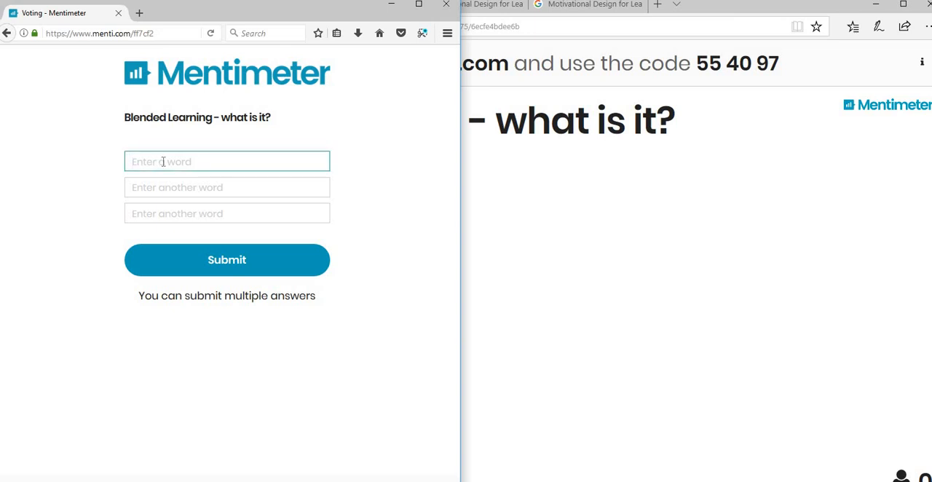
type("integration")
left_click(227, 212)
type("face to fac")
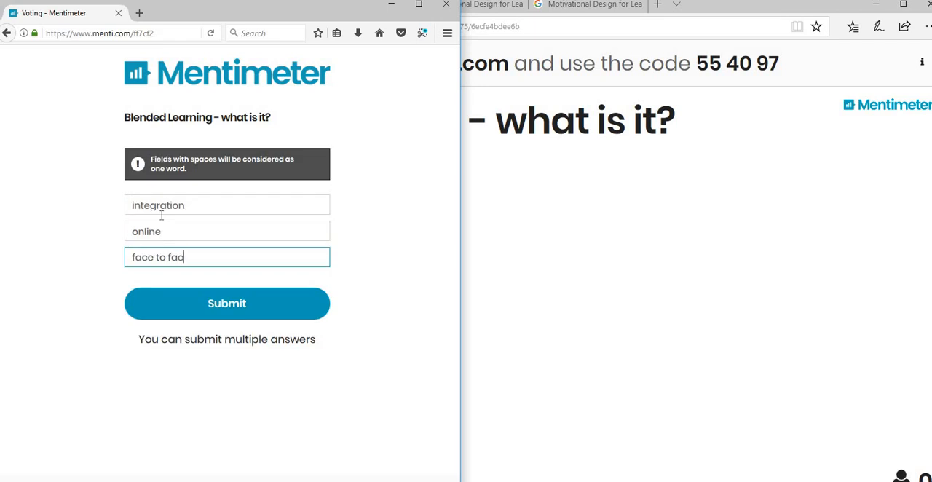
type("e")
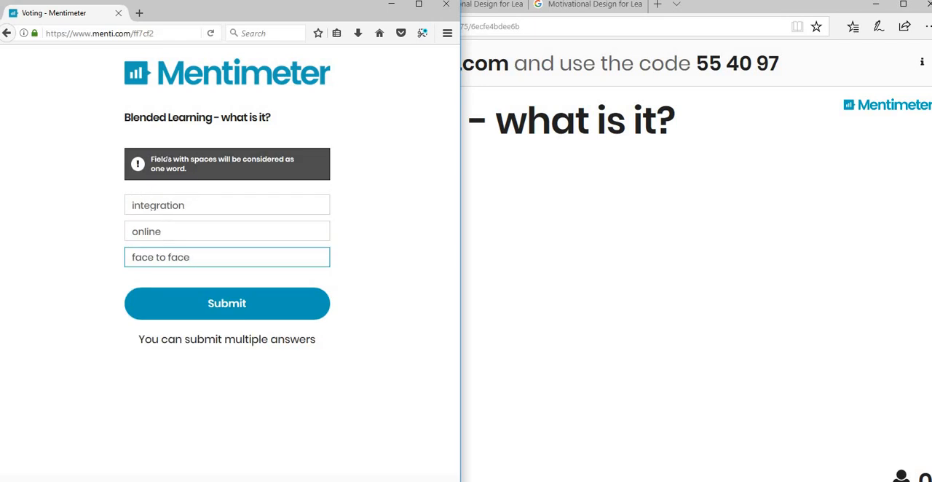
mouse_move(195, 193)
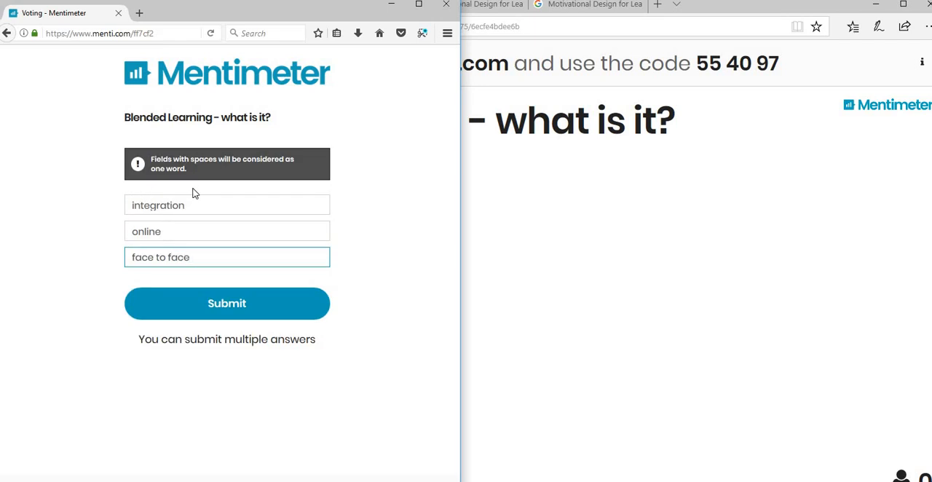
mouse_move(192, 249)
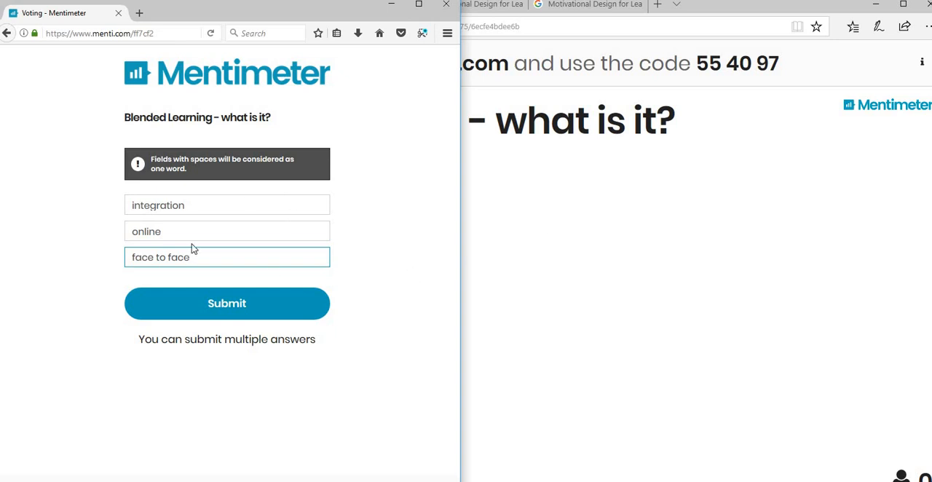
mouse_move(240, 303)
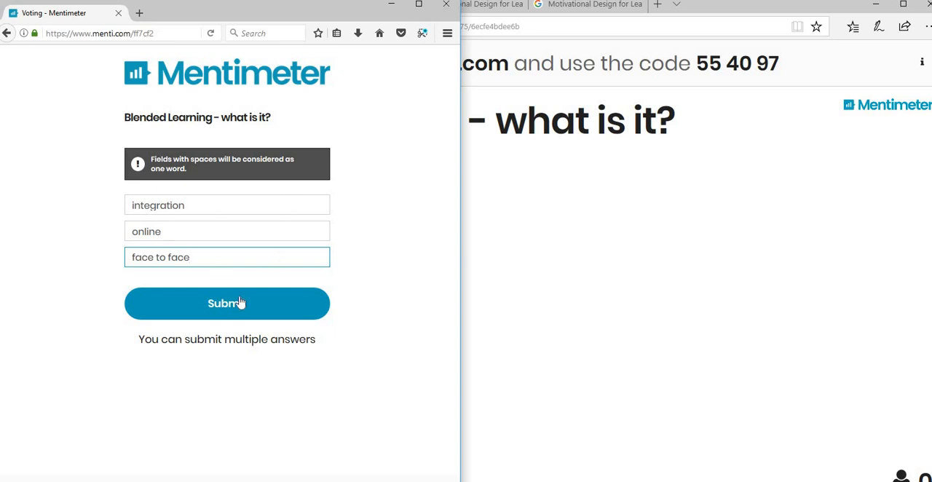
left_click(227, 302)
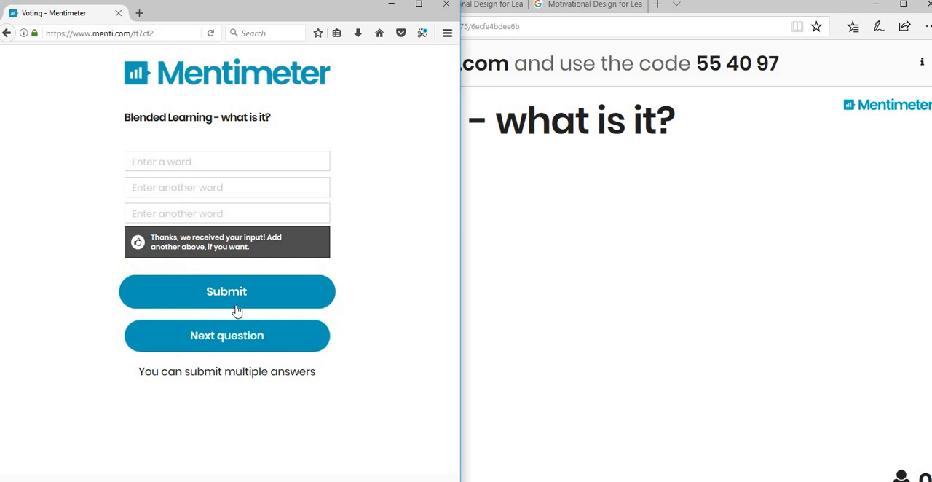
- Submit a second round of answers including 'online'
left_click(227, 291)
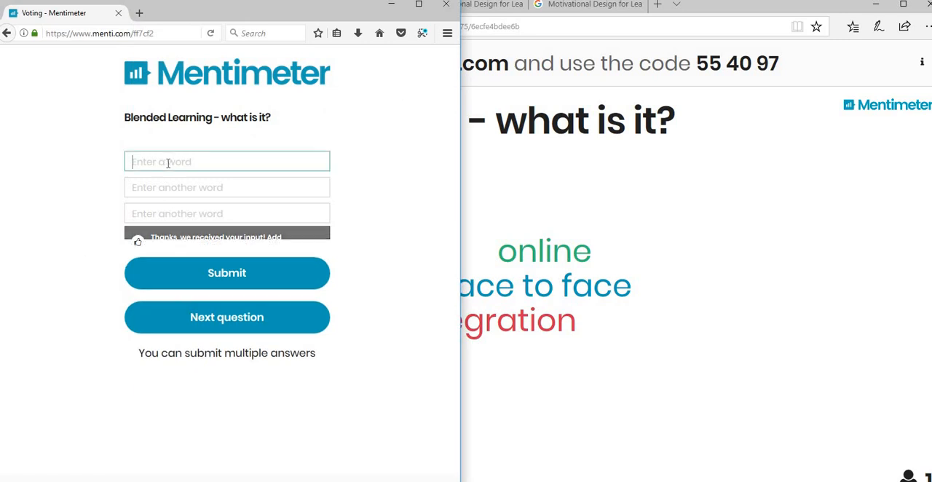
type("online")
left_click(227, 212)
type("offline")
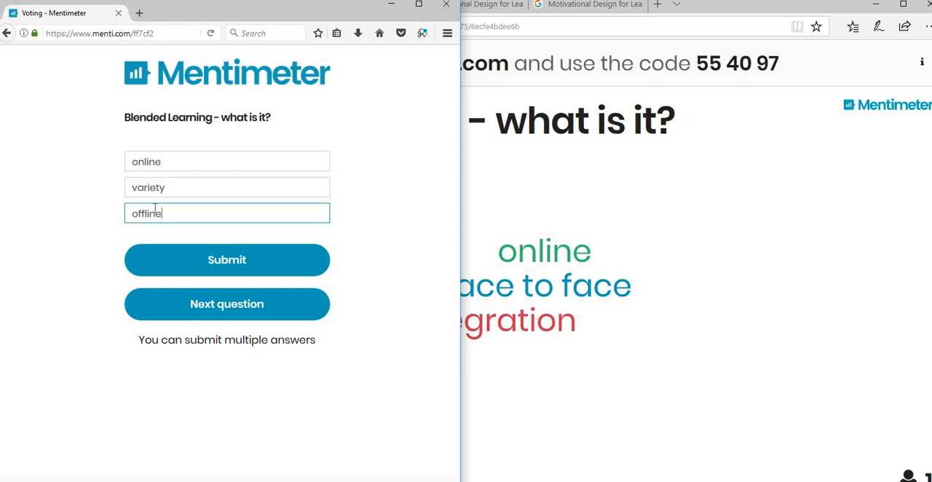
mouse_move(227, 259)
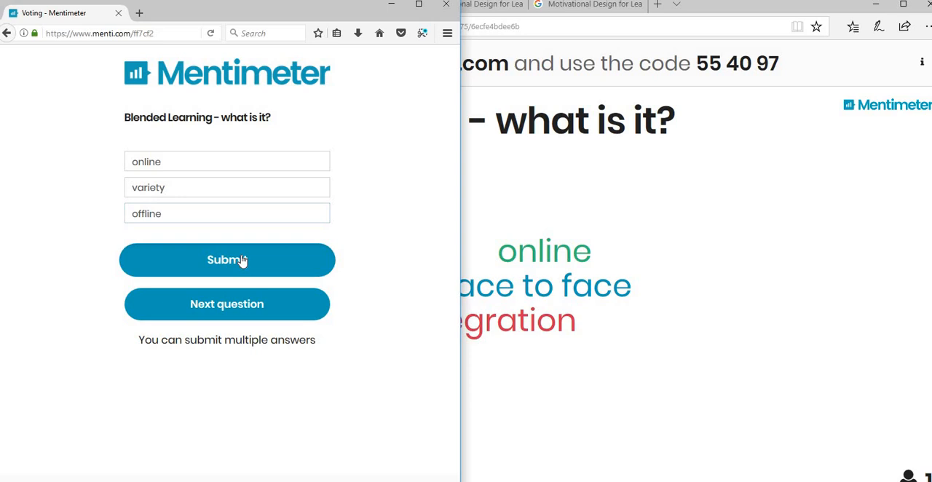
left_click(227, 259)
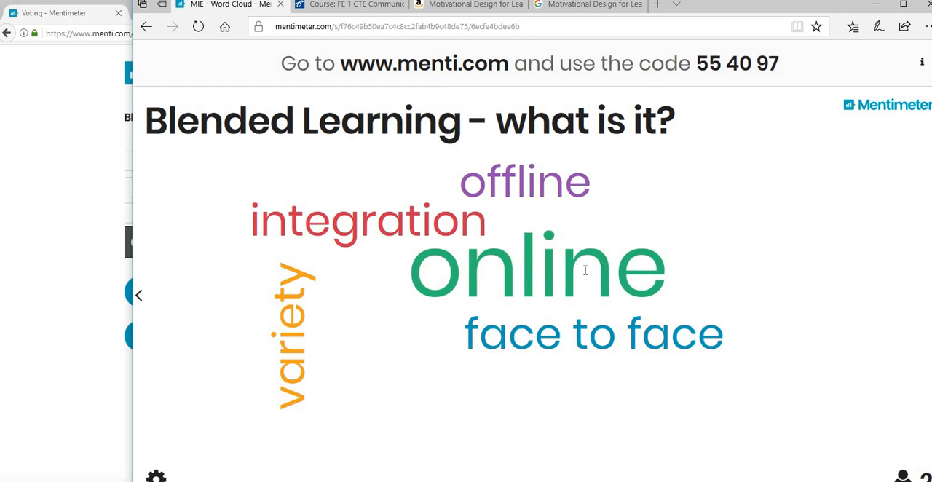
mouse_move(367, 297)
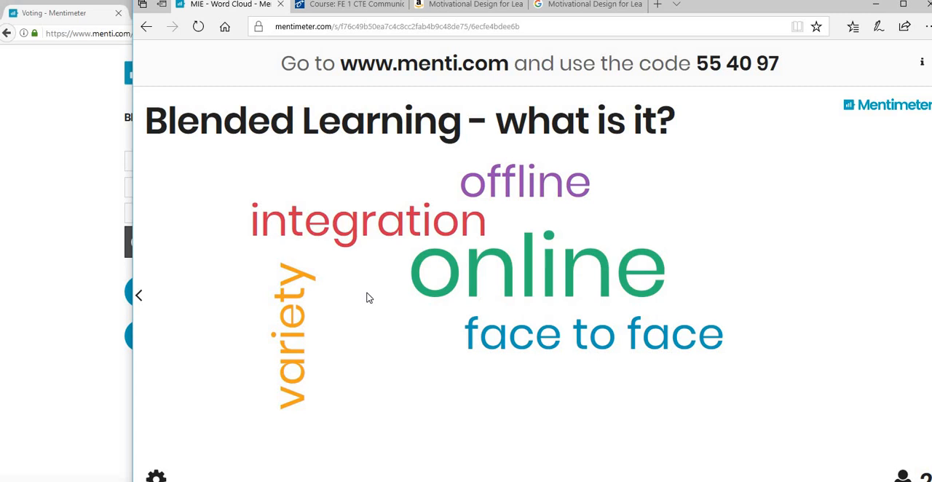
mouse_move(364, 265)
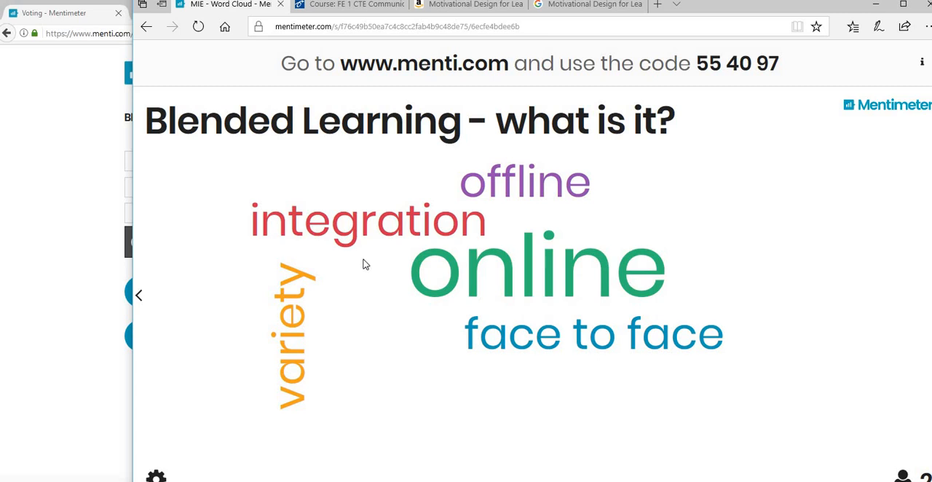
mouse_move(501, 349)
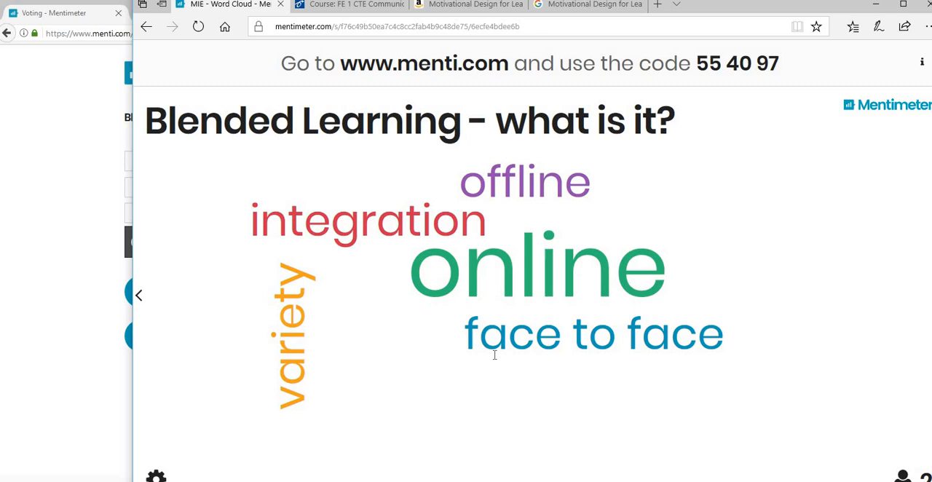
mouse_move(247, 109)
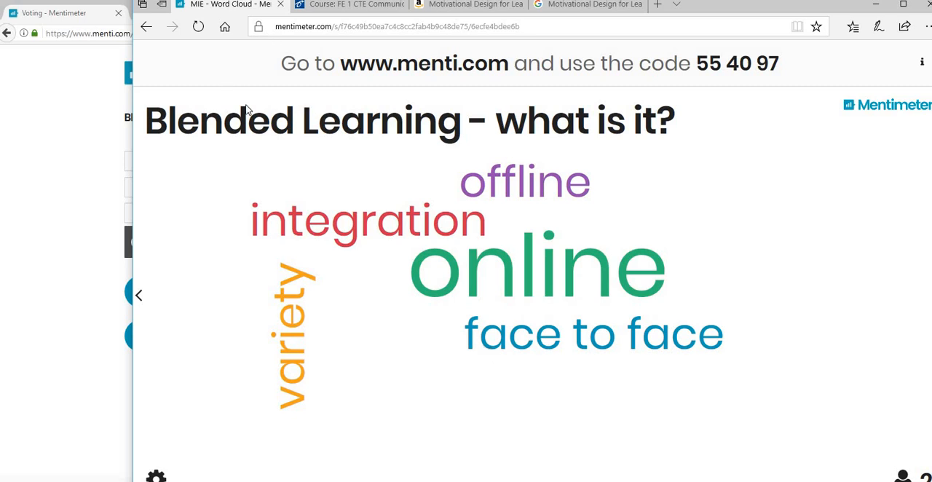
mouse_move(139, 38)
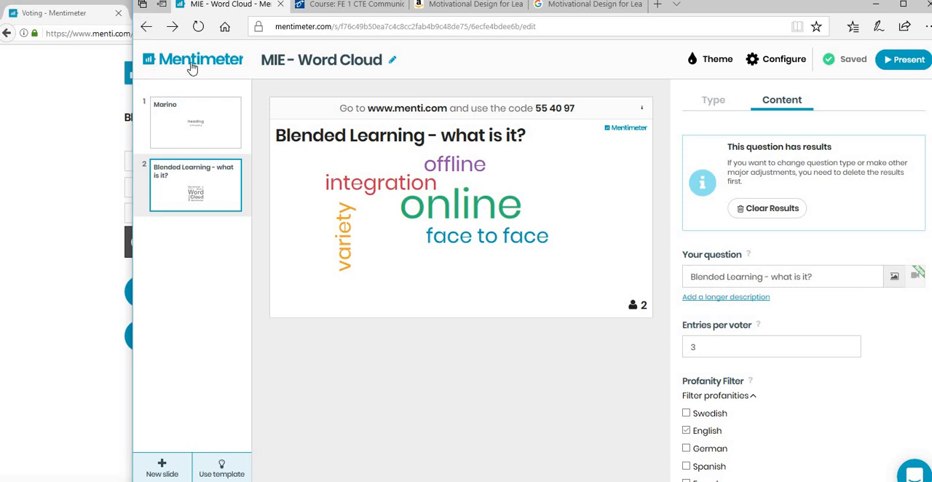
mouse_move(489, 190)
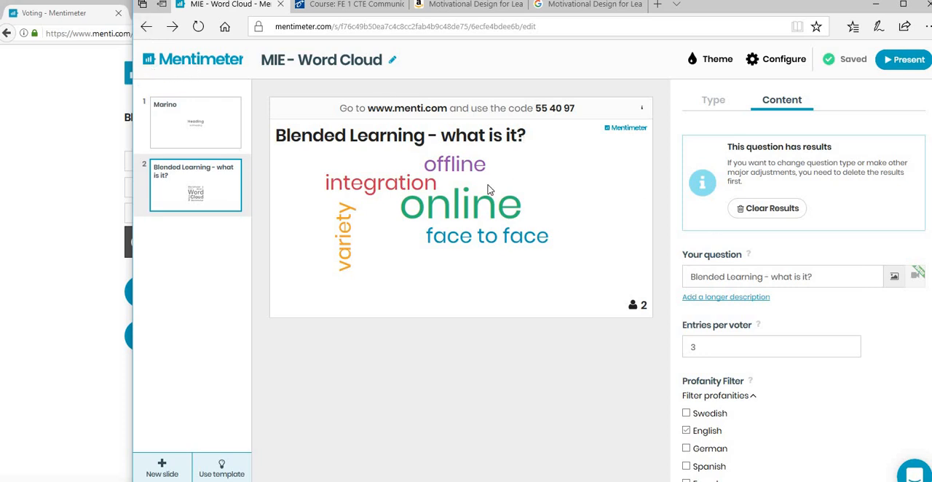
mouse_move(570, 247)
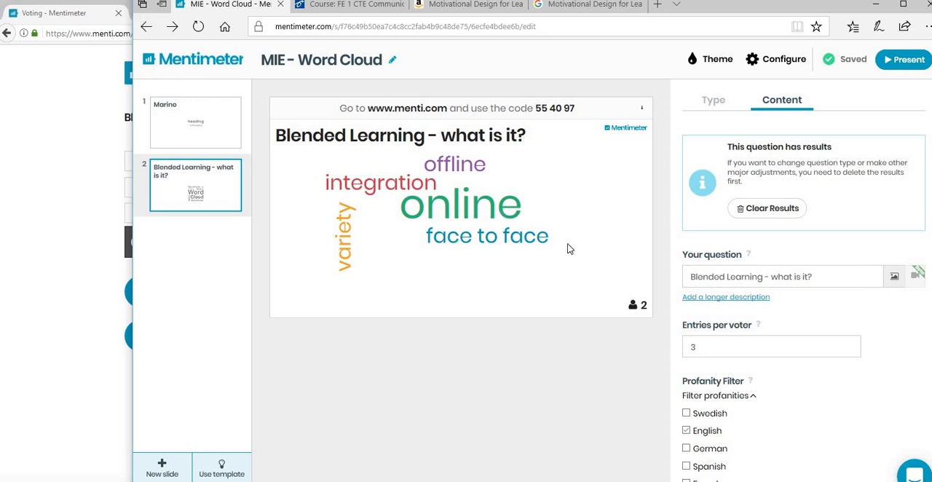
mouse_move(463, 241)
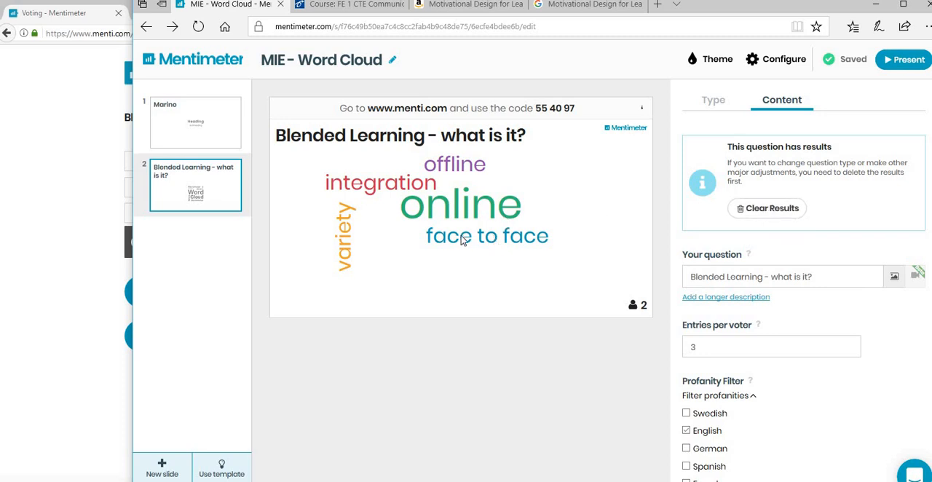
mouse_move(192, 67)
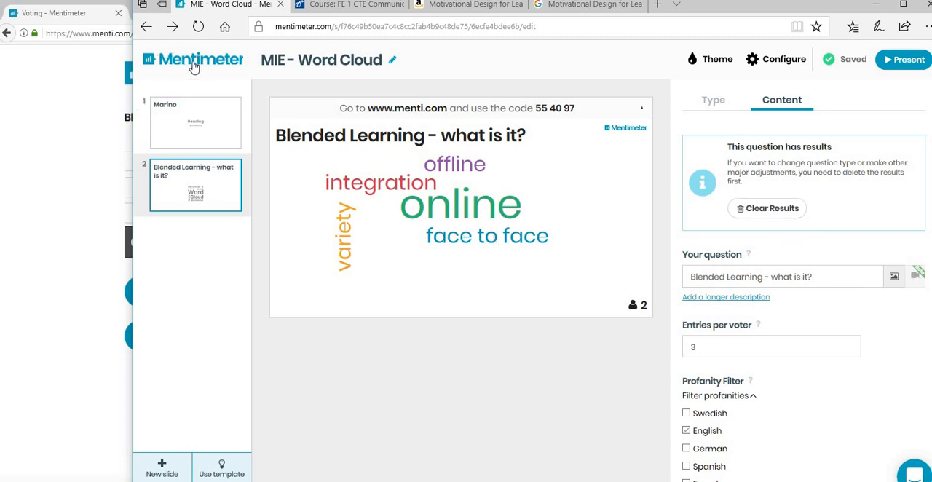
- Return to the Your presentations list via the Mentimeter logo
left_click(192, 58)
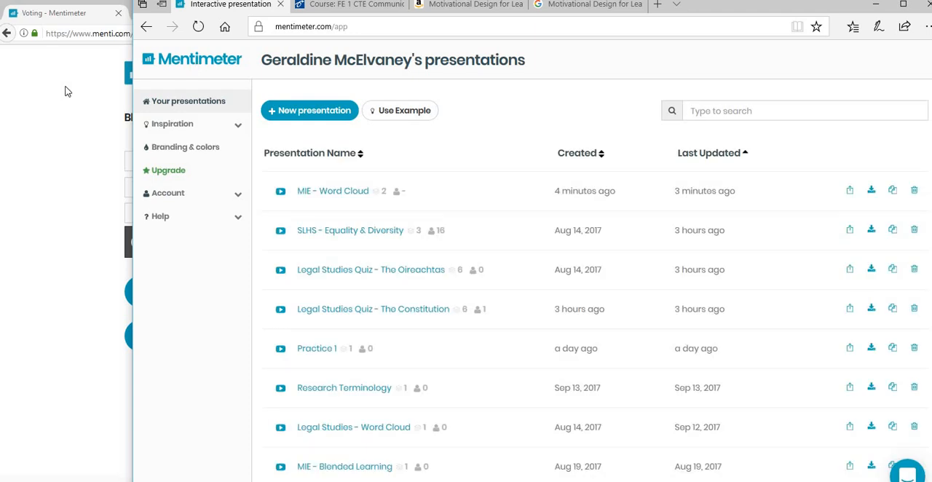
- Switch back to the presenter window and open 'Legal Studies Quiz - The Oireachtas'
left_click(56, 12)
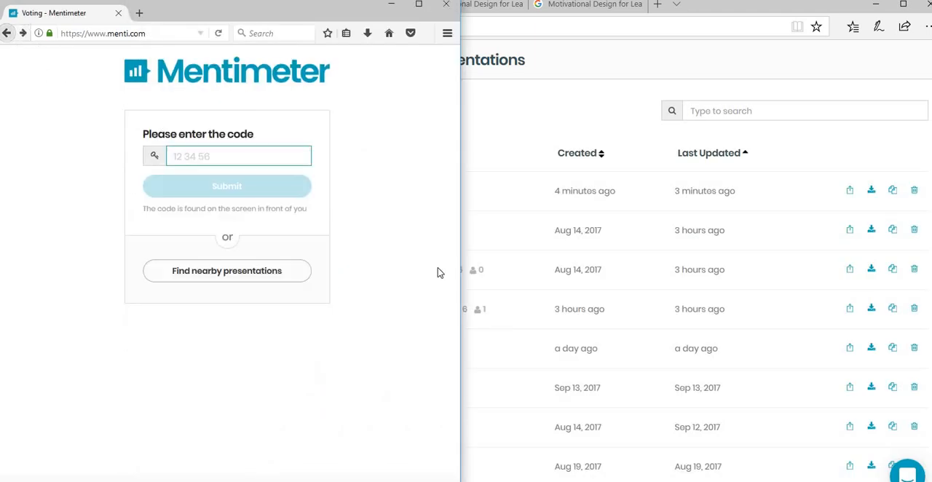
left_click(328, 26)
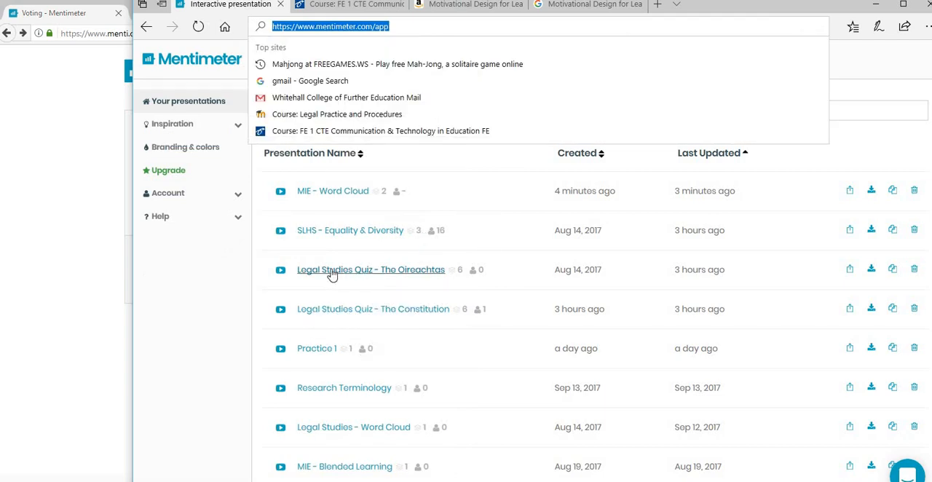
mouse_move(369, 273)
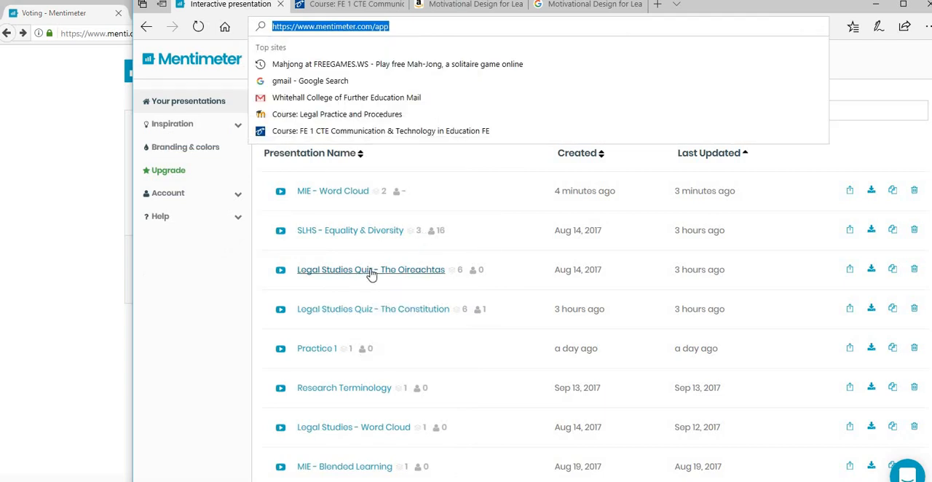
left_click(370, 269)
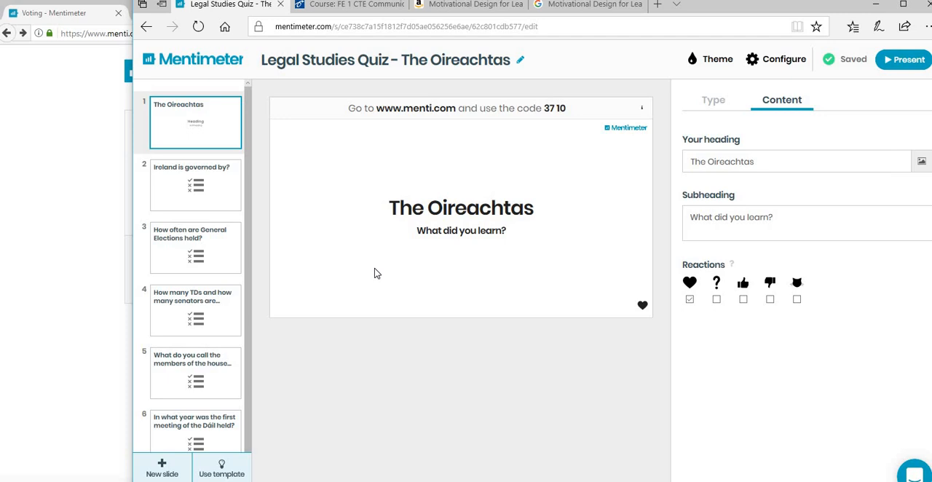
mouse_move(370, 230)
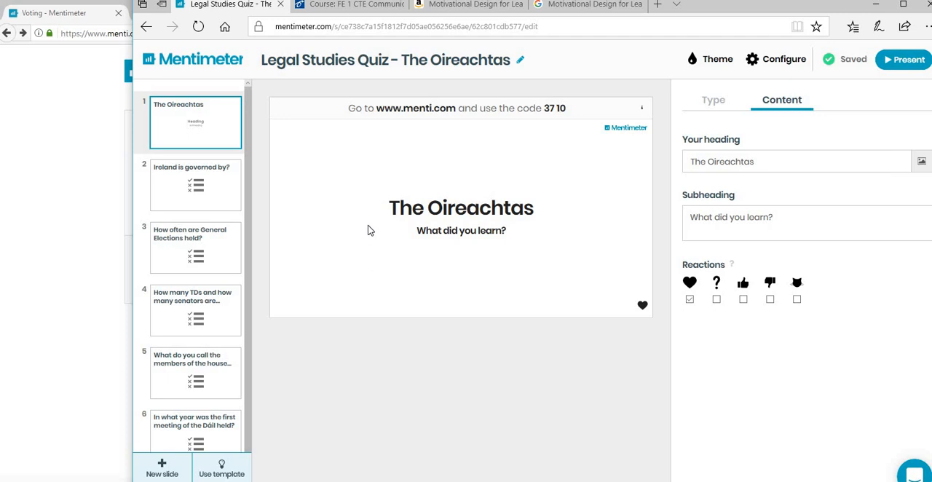
mouse_move(513, 169)
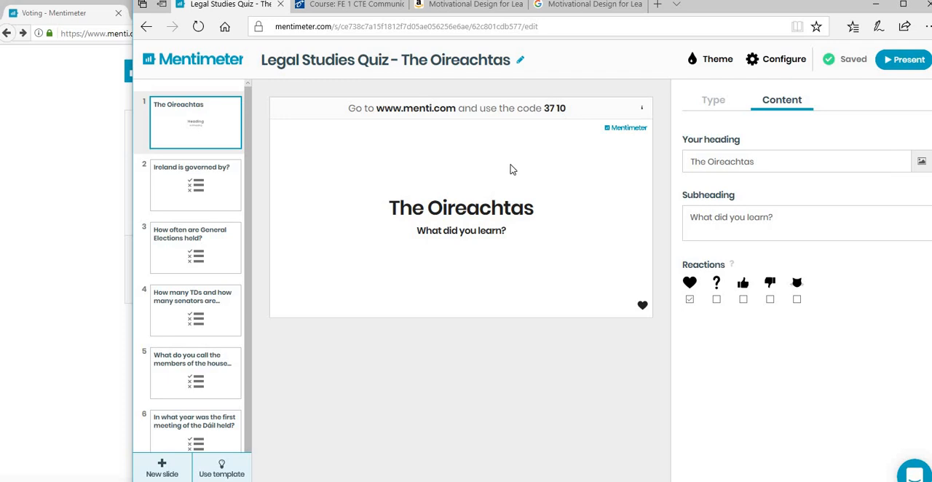
mouse_move(60, 96)
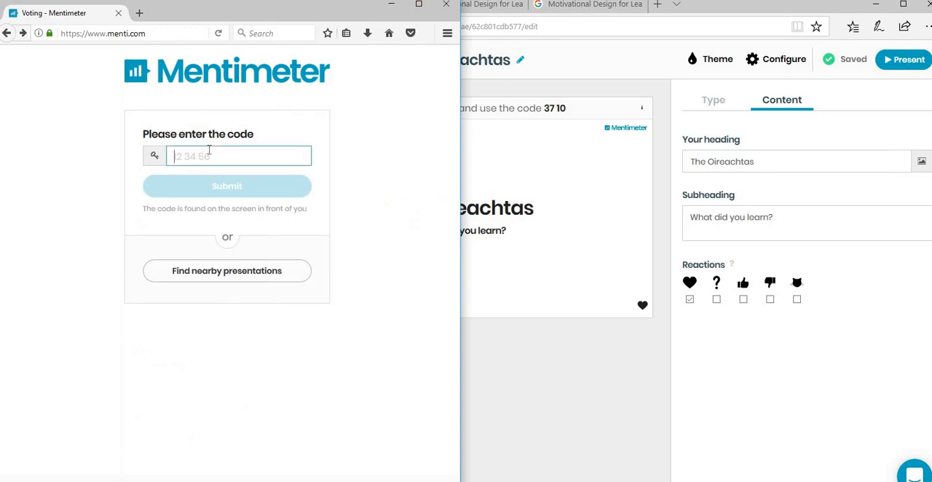
- Join the Oireachtas quiz from the voting window with code 3710
type("3710")
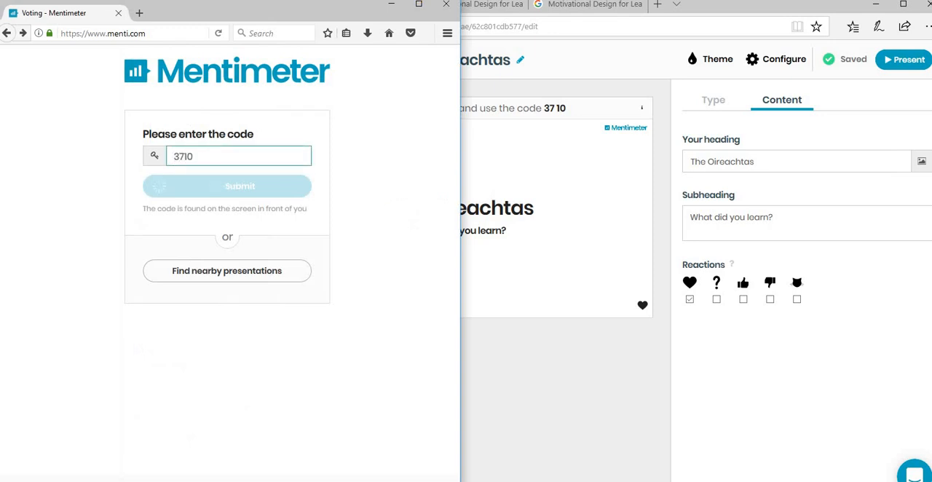
left_click(227, 186)
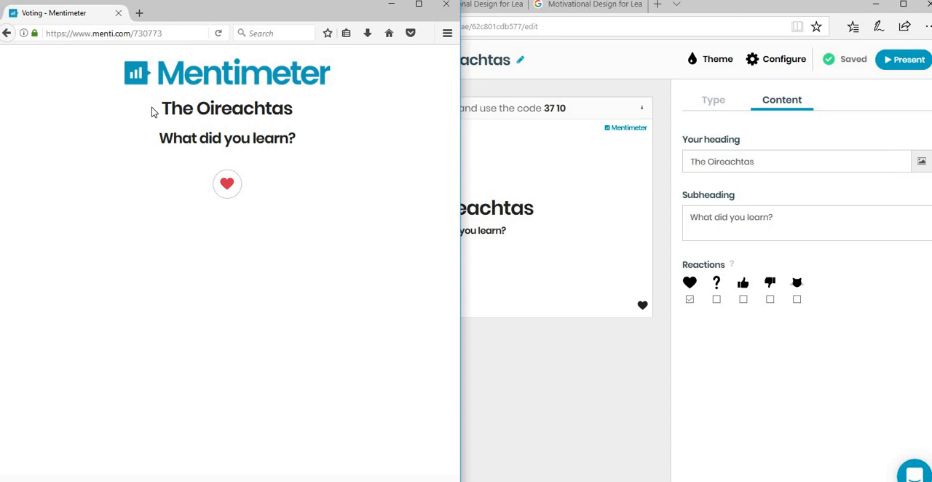
mouse_move(444, 244)
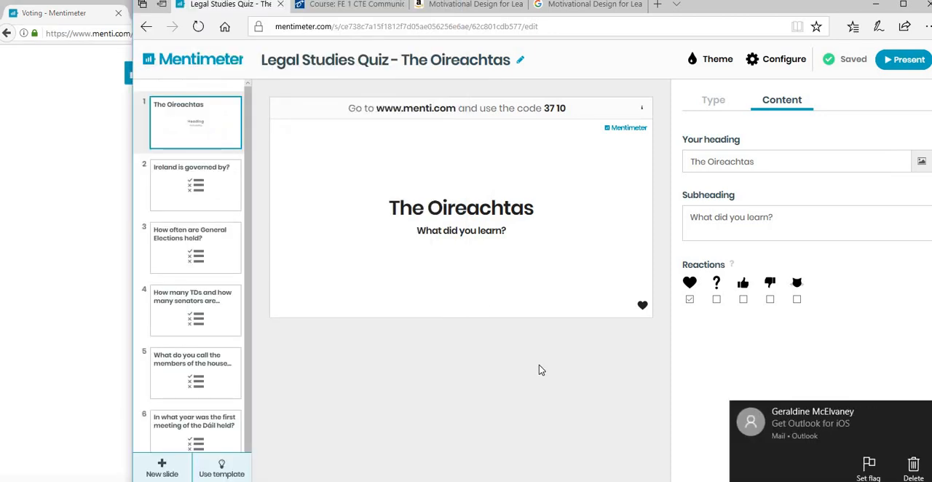
mouse_move(471, 257)
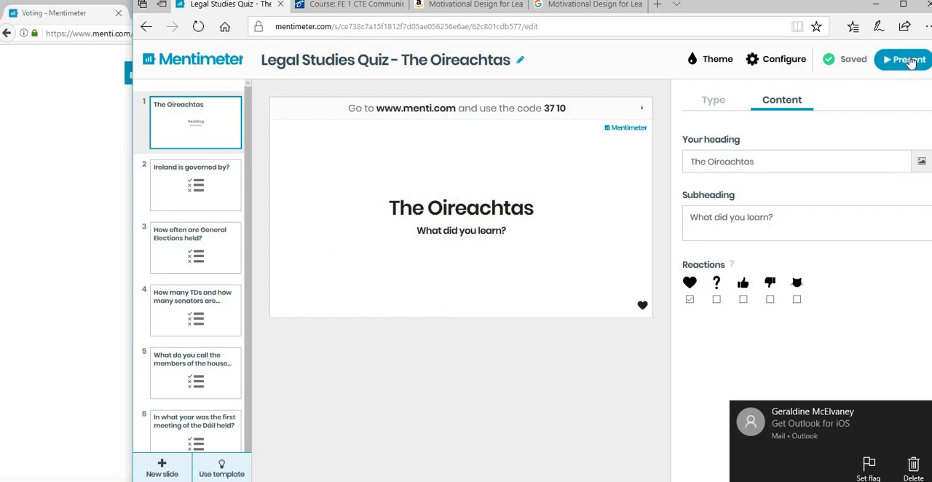
- Start presenting the quiz and join it as participant 'Tom'
left_click(903, 58)
type("Tom")
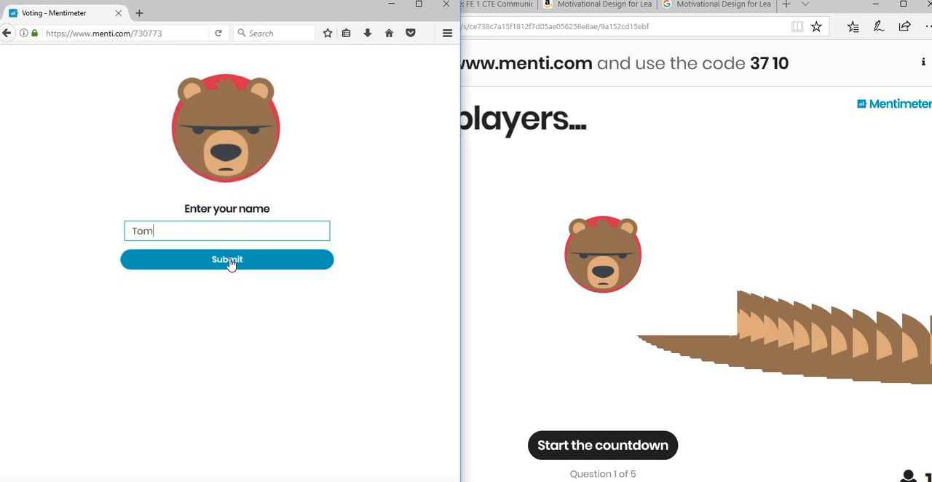
left_click(227, 260)
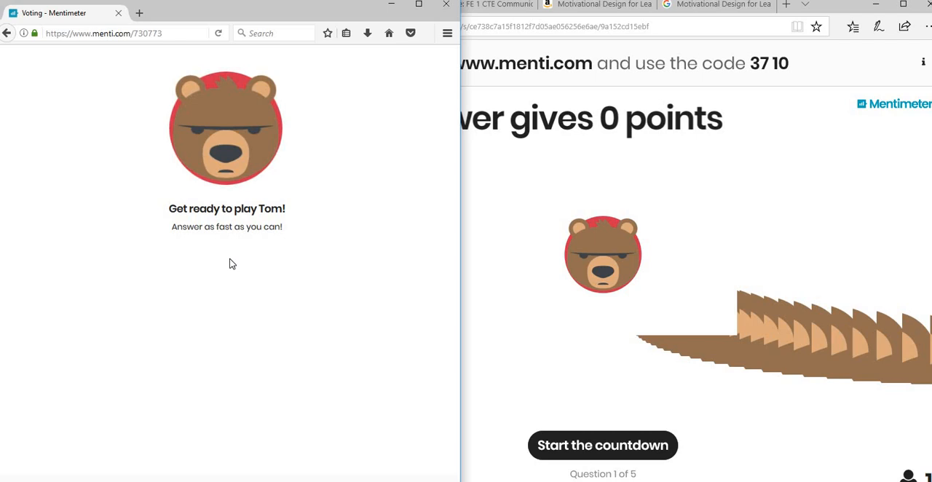
mouse_move(397, 291)
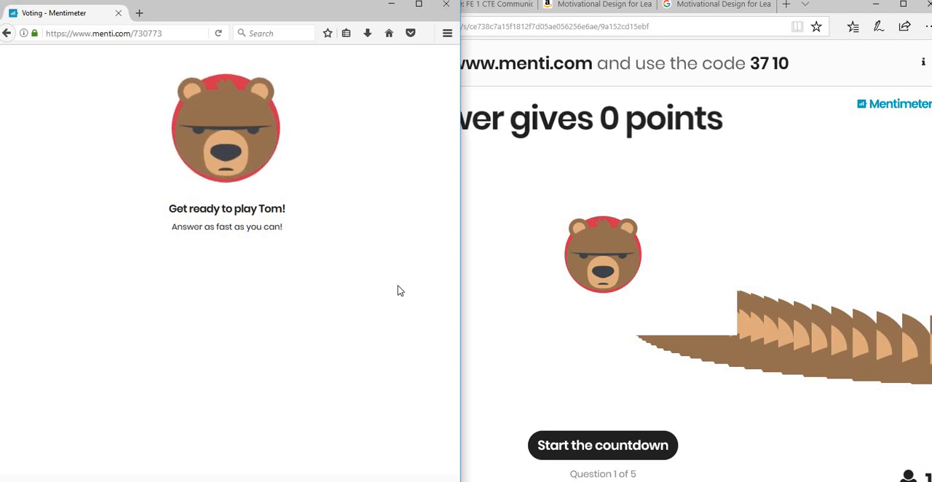
mouse_move(530, 210)
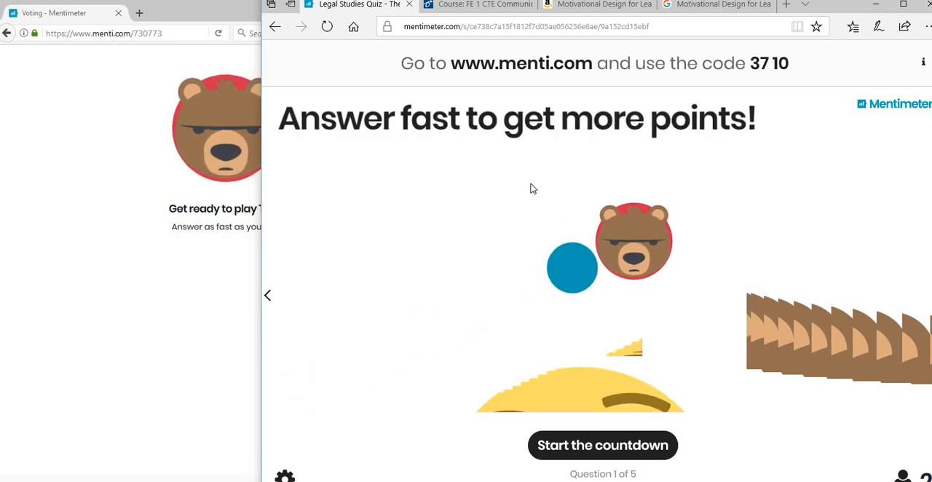
mouse_move(571, 149)
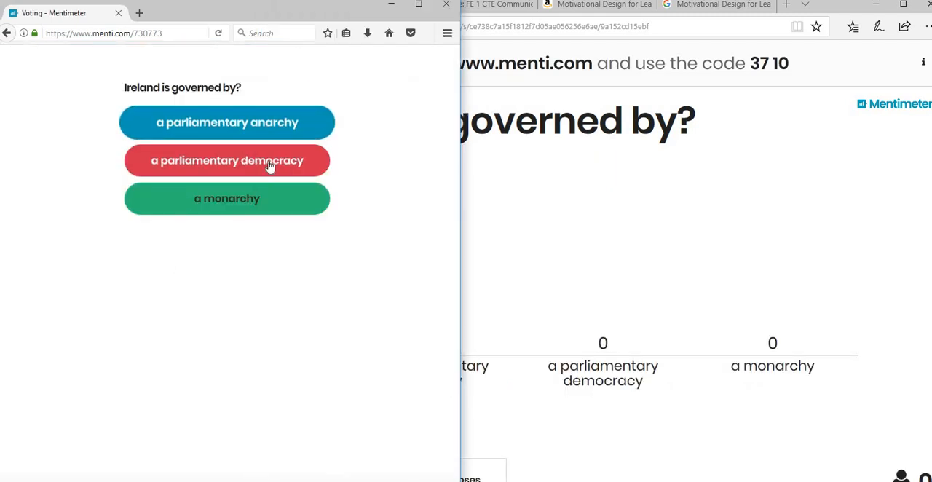
mouse_move(227, 198)
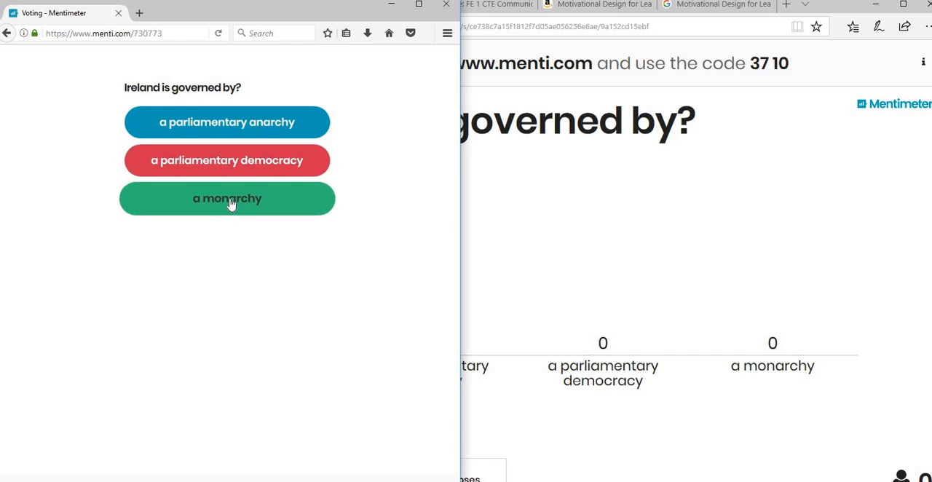
- Vote 'a parliamentary democracy' for the 'Ireland is governed by?' question
left_click(227, 160)
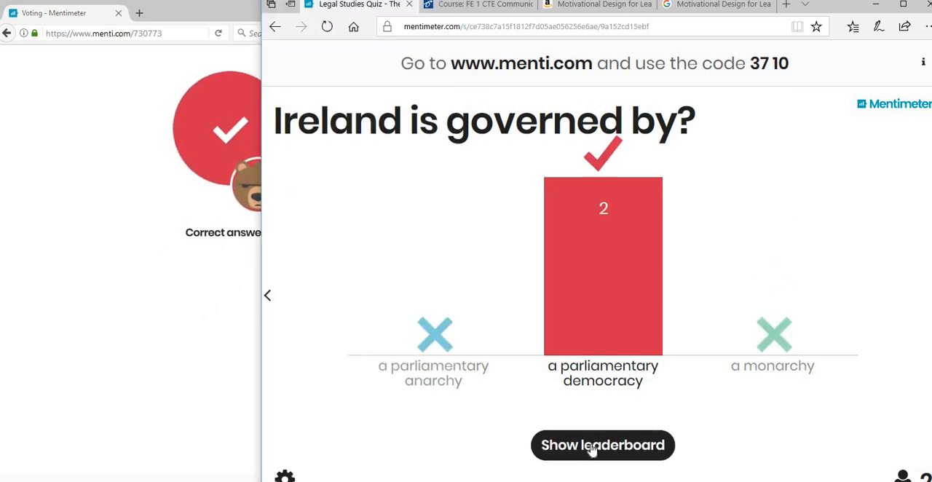
- Show the leaderboard with Tom at 642 points, then run the General Elections question
left_click(603, 445)
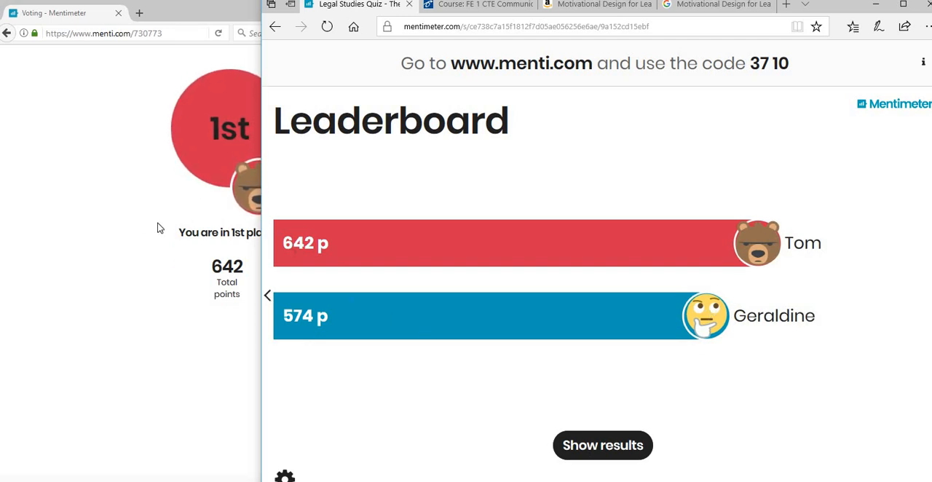
mouse_move(397, 232)
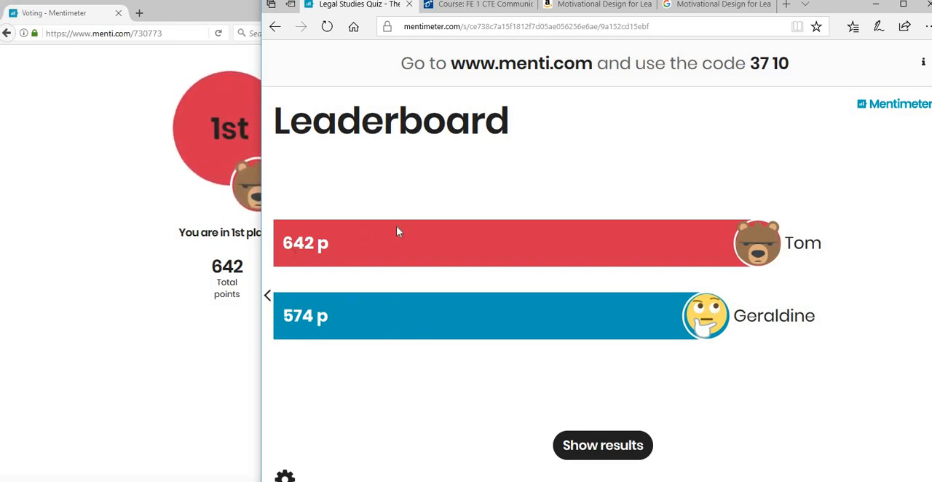
mouse_move(393, 299)
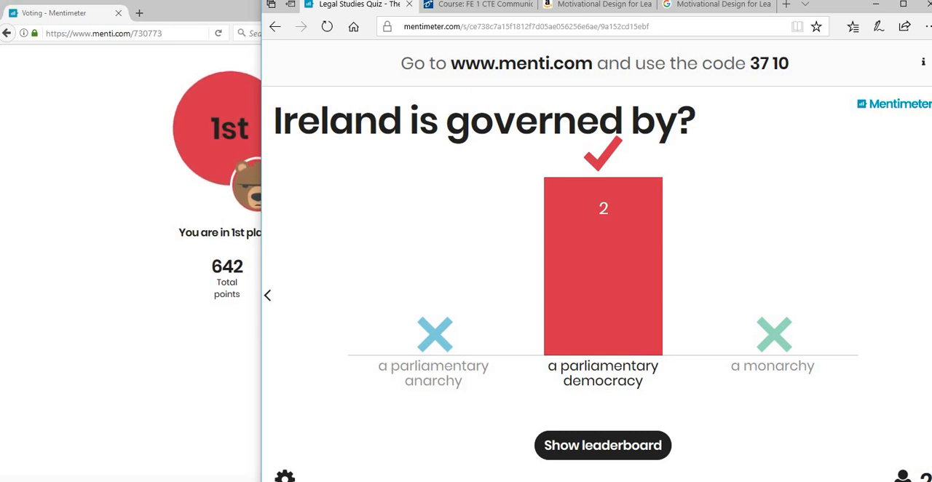
left_click(603, 445)
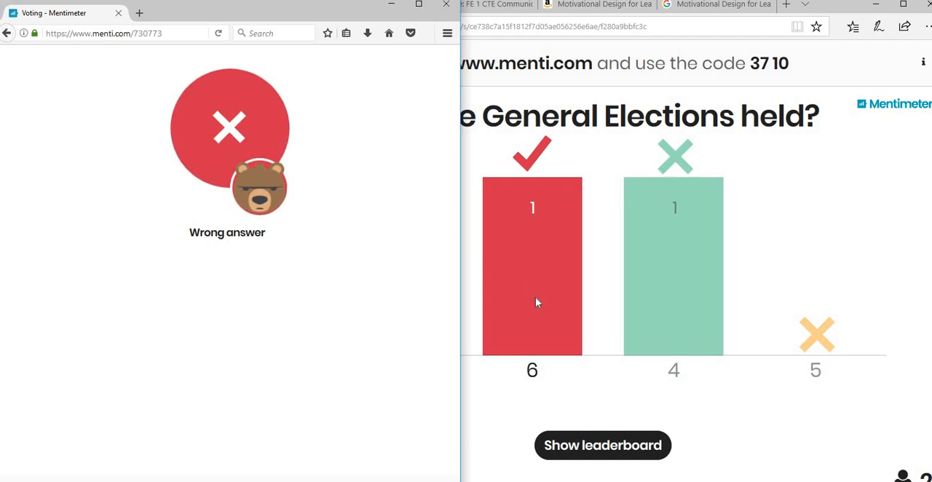
mouse_move(533, 319)
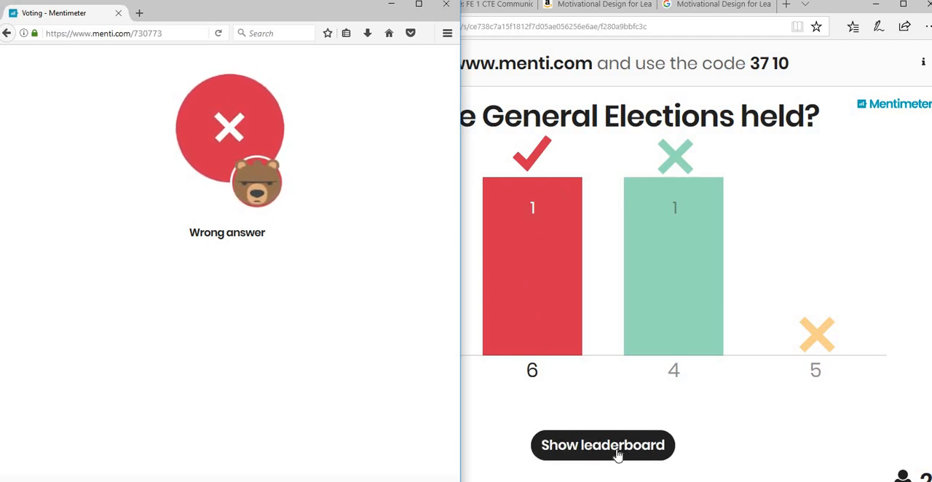
- Show the leaderboard with Geraldine first at 1316 points, then advance to question 3 of 5
left_click(603, 446)
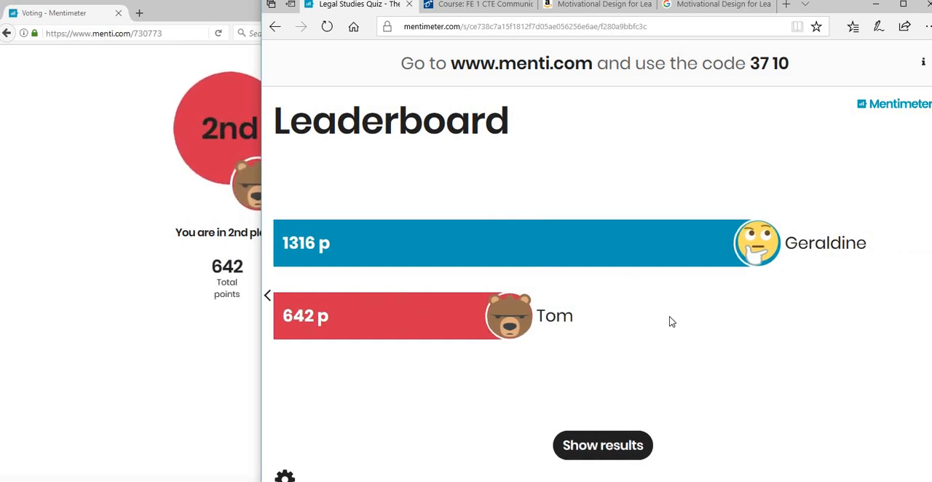
mouse_move(318, 227)
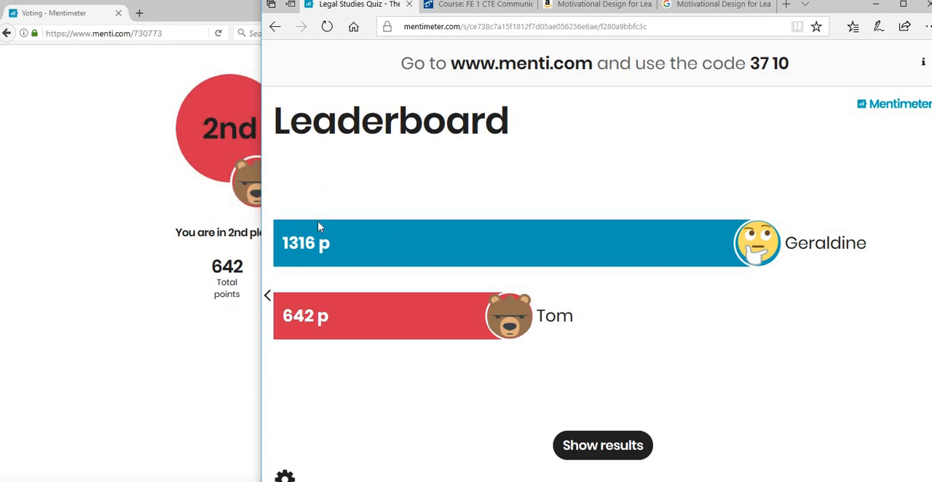
left_click(602, 445)
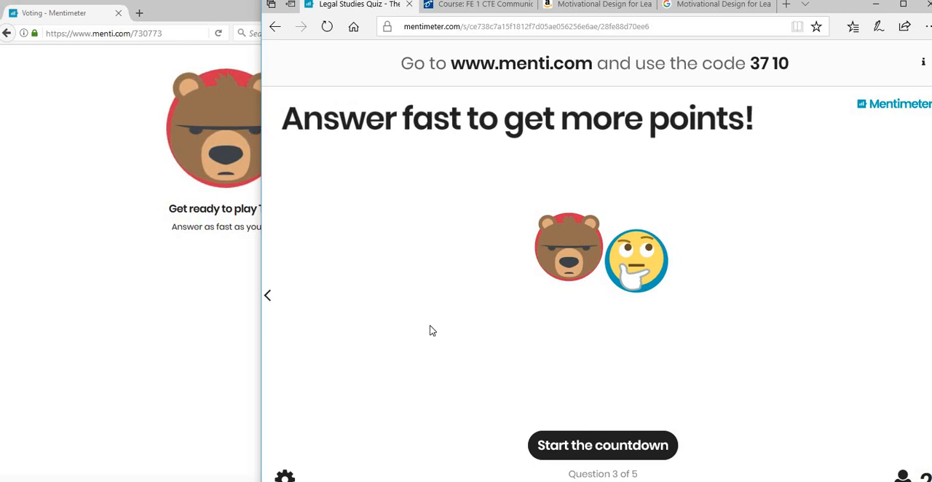
mouse_move(428, 329)
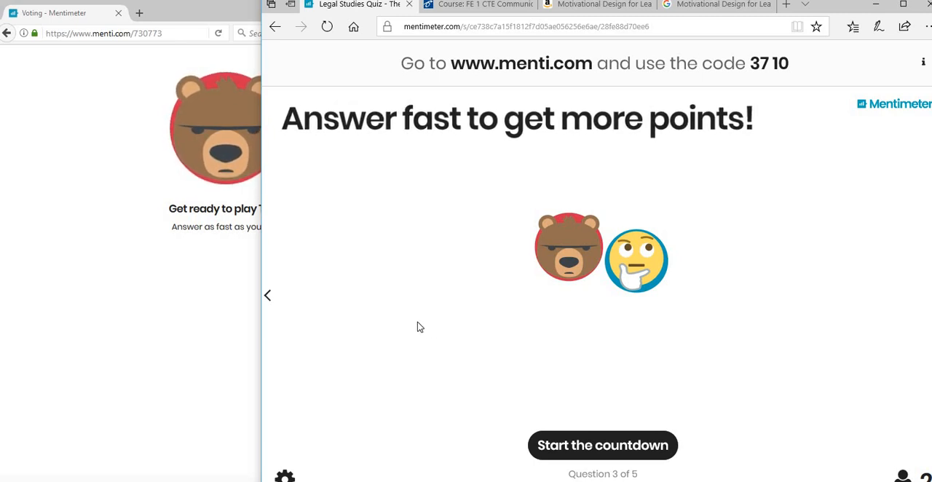